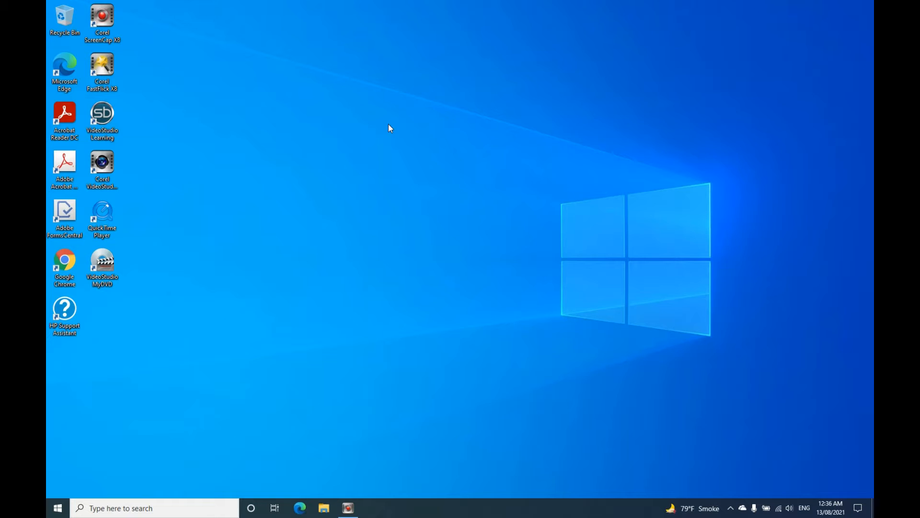
{"action": "mouse_move", "coordinate": [521, 216]}
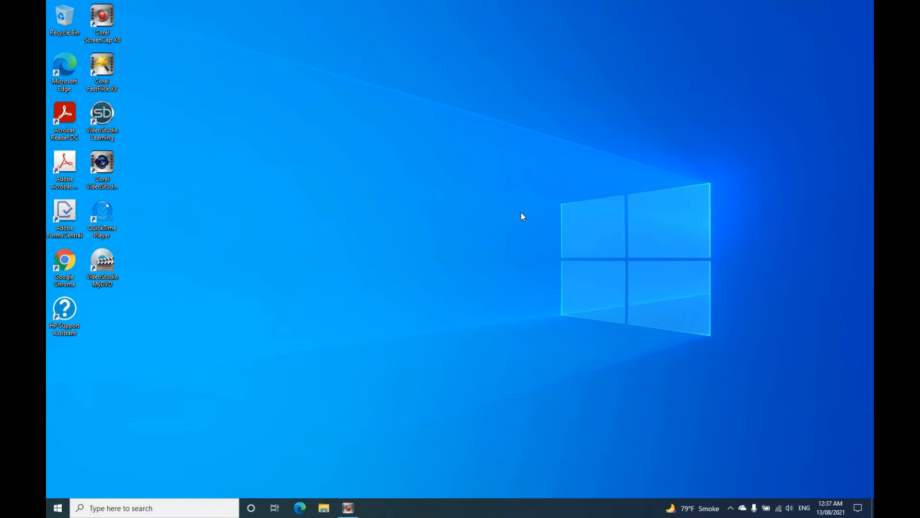
{"action": "mouse_move", "coordinate": [822, 423]}
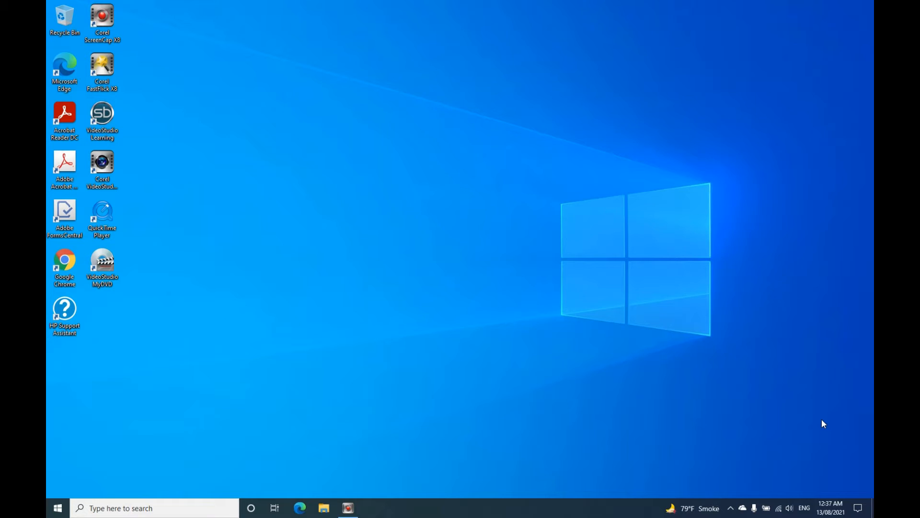
{"action": "mouse_move", "coordinate": [838, 486]}
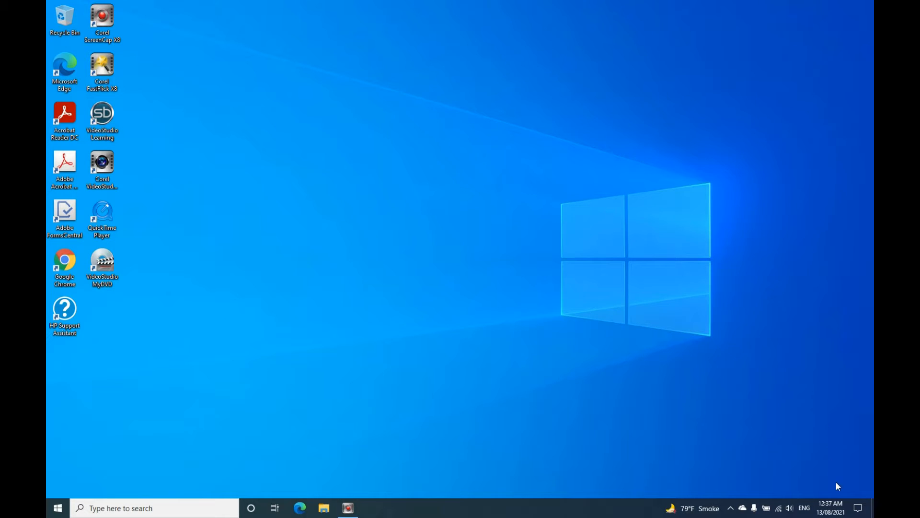
{"action": "mouse_move", "coordinate": [861, 508]}
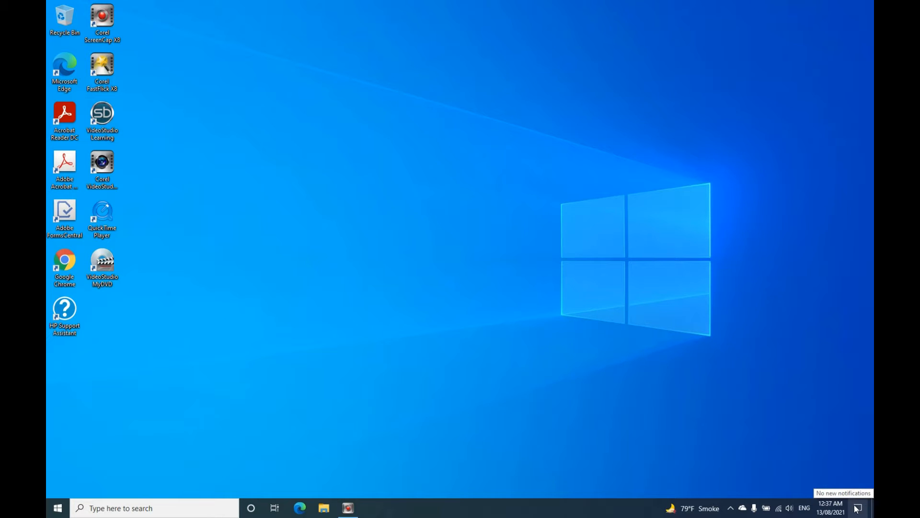
Expand the Action Center quick action tiles, then dismiss the panel
{"action": "left_click", "coordinate": [857, 508]}
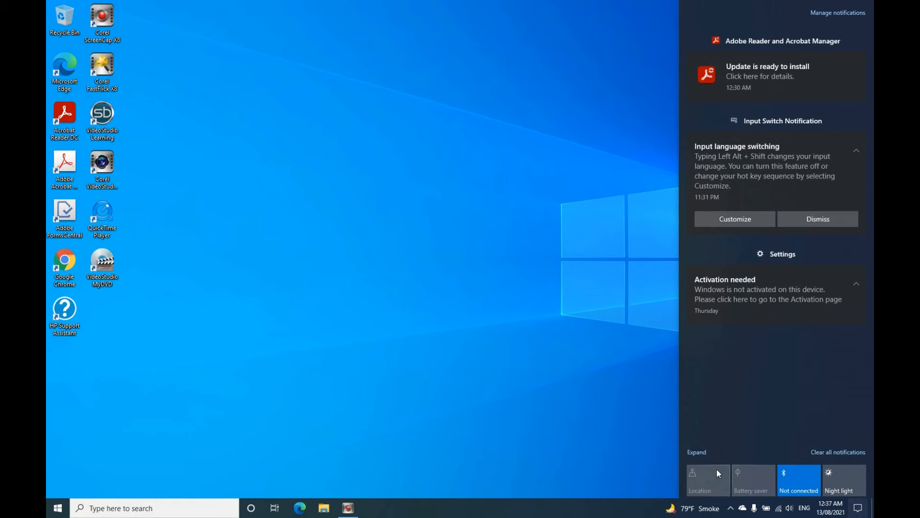
{"action": "left_click", "coordinate": [695, 452]}
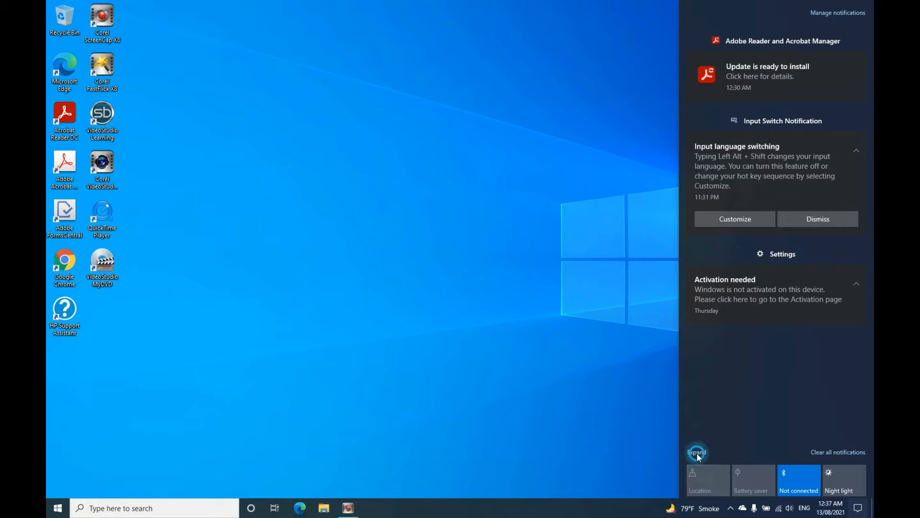
{"action": "left_click", "coordinate": [697, 452]}
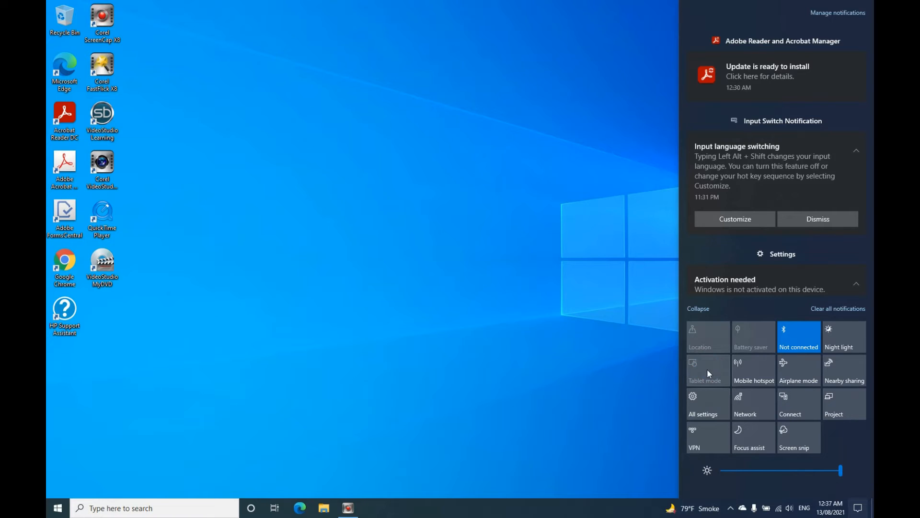
{"action": "mouse_move", "coordinate": [705, 381]}
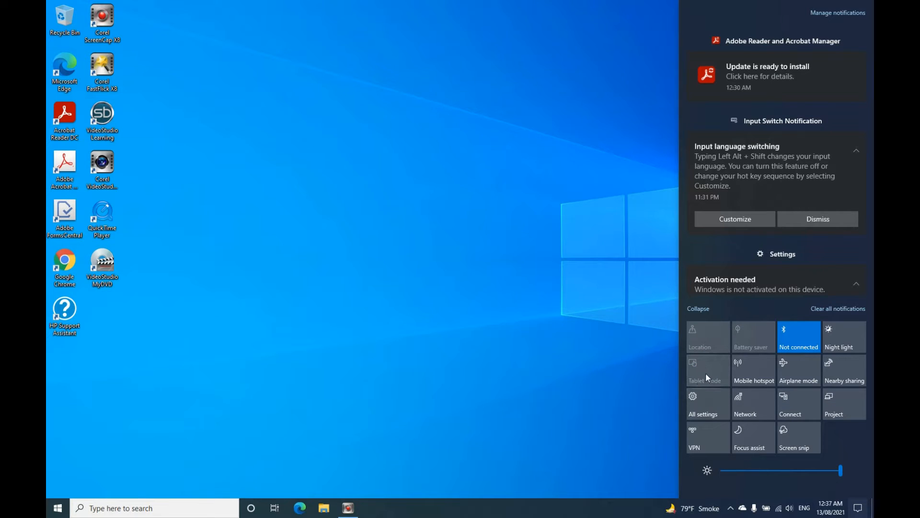
{"action": "left_click", "coordinate": [430, 340]}
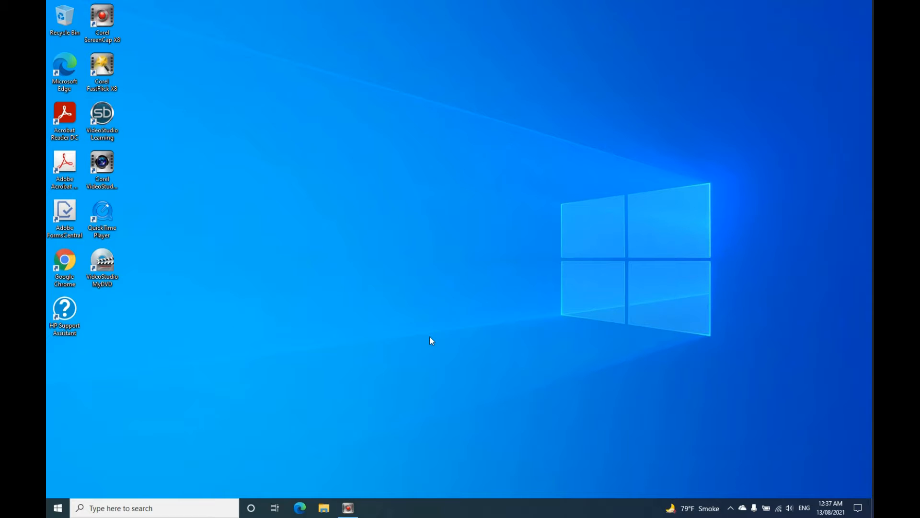
Launch Display settings from the desktop shortcut menu
{"action": "right_click", "coordinate": [432, 340]}
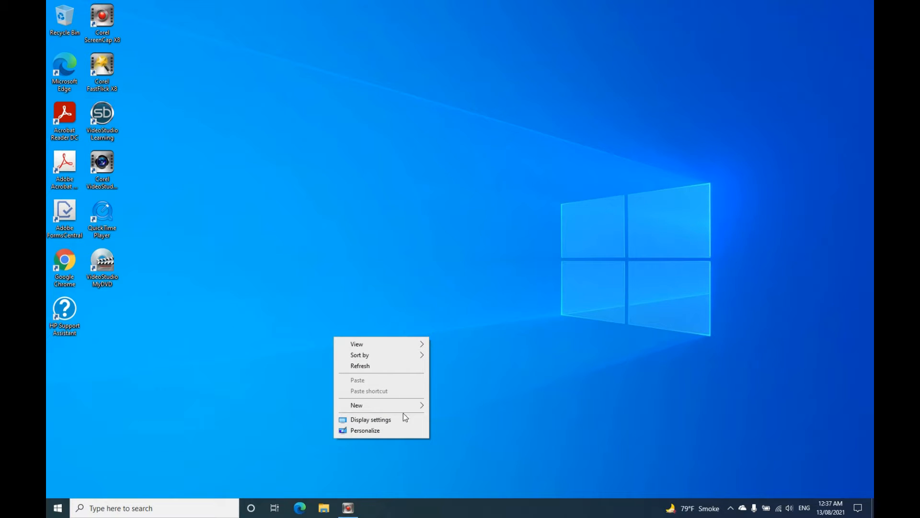
{"action": "left_click", "coordinate": [370, 420]}
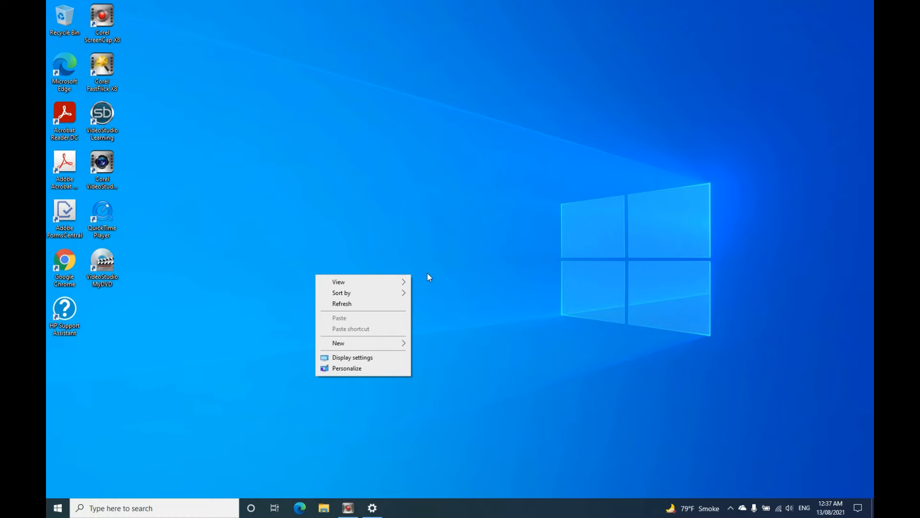
{"action": "mouse_move", "coordinate": [348, 358]}
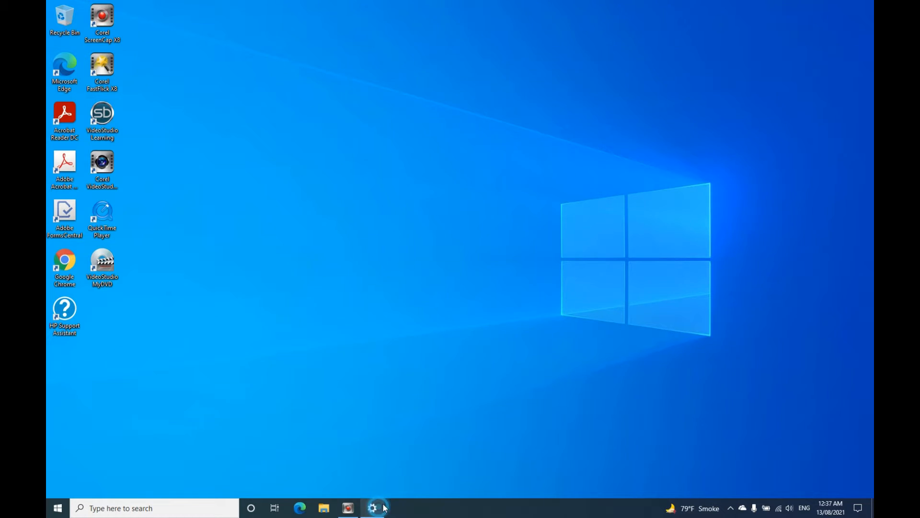
Bring Settings forward and scroll the Display page down to Multiple displays (extend)
{"action": "left_click", "coordinate": [373, 508]}
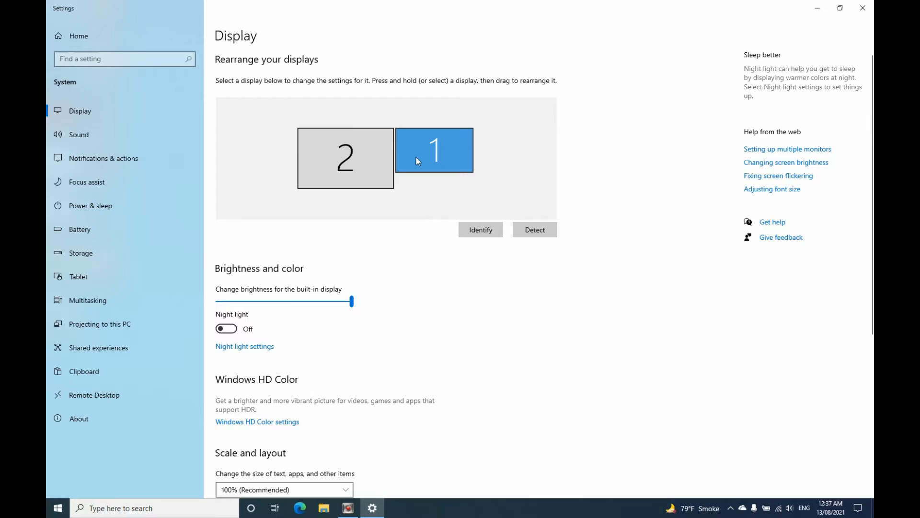
{"action": "mouse_move", "coordinate": [397, 165]}
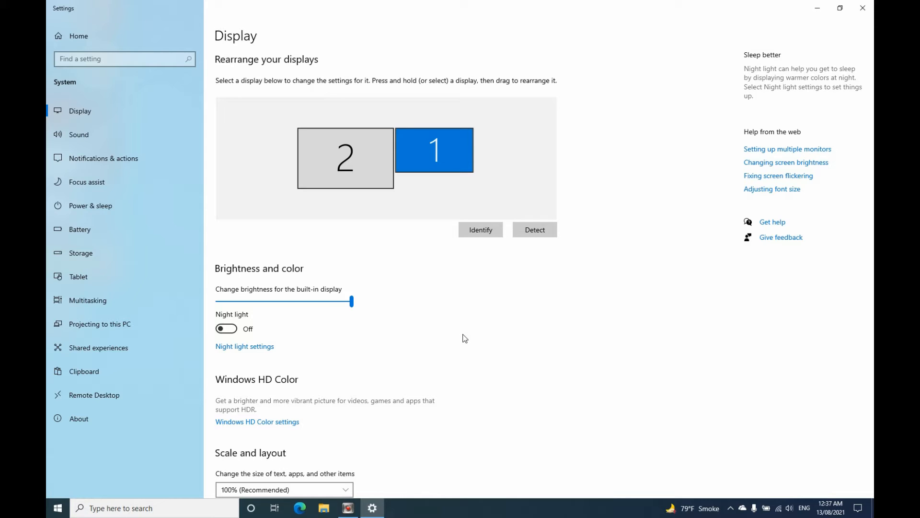
{"action": "scroll", "scroll_direction": "down", "scroll_amount": 3}
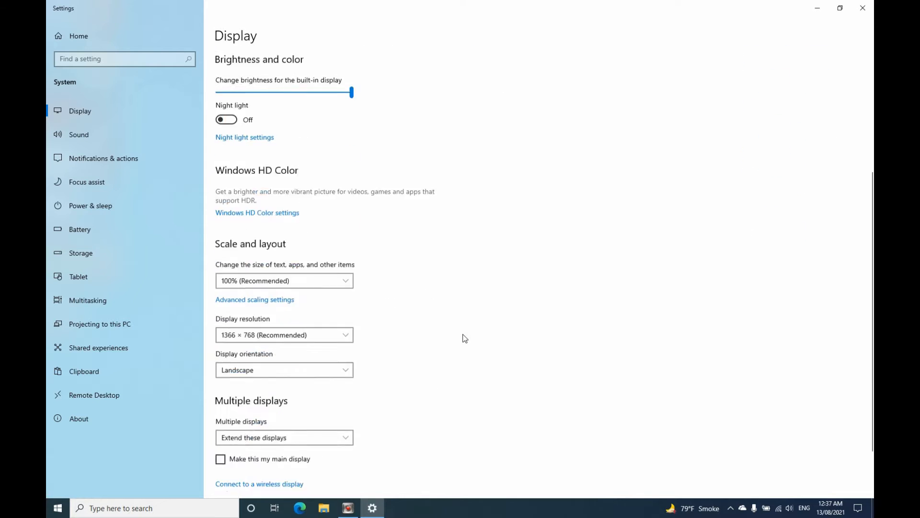
{"action": "scroll", "scroll_direction": "down", "scroll_amount": 3}
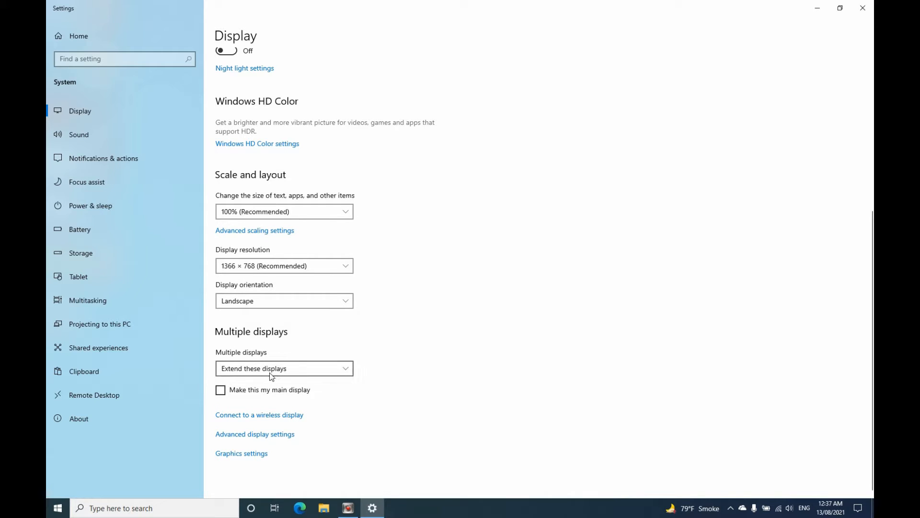
Set Multiple displays to 'Duplicate these displays' and keep the changes
{"action": "left_click", "coordinate": [283, 368]}
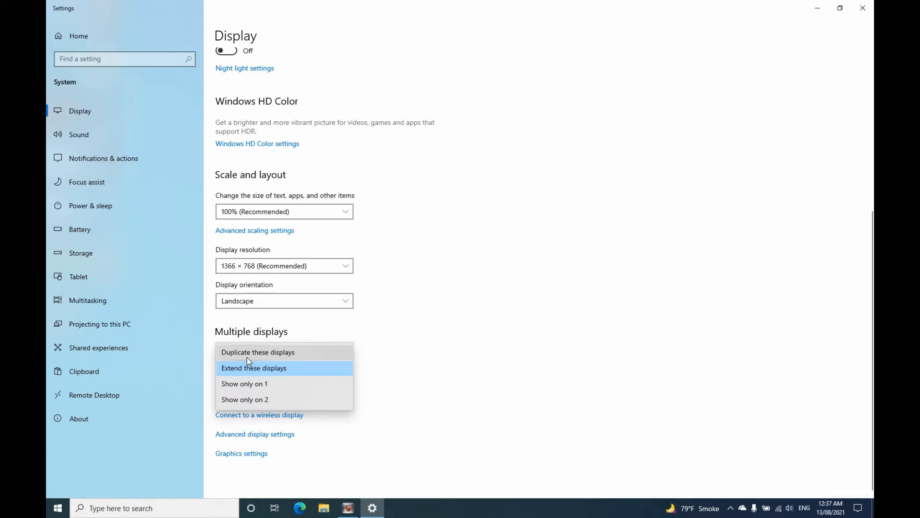
{"action": "mouse_move", "coordinate": [296, 358]}
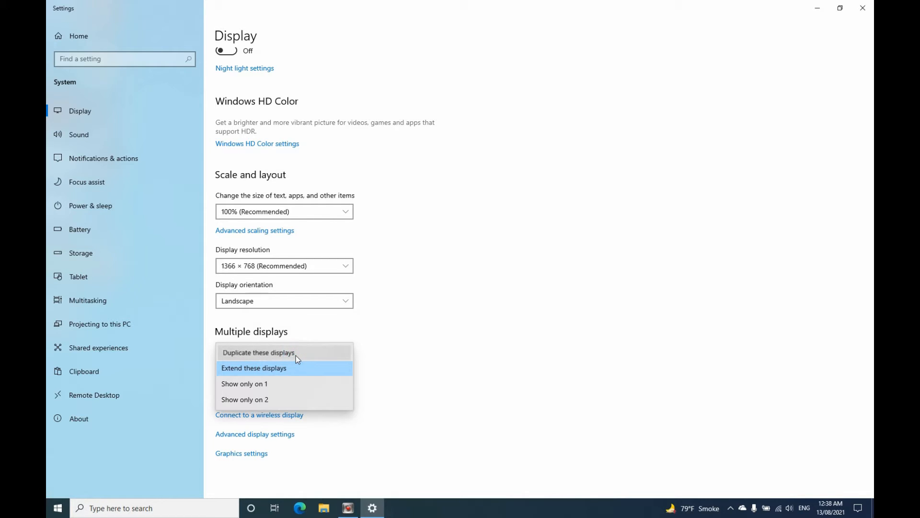
{"action": "left_click", "coordinate": [254, 368]}
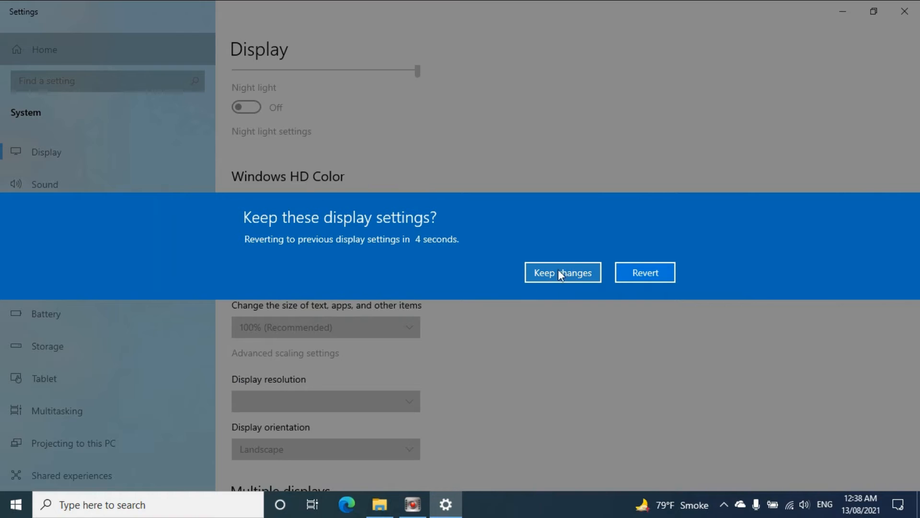
{"action": "left_click", "coordinate": [564, 272]}
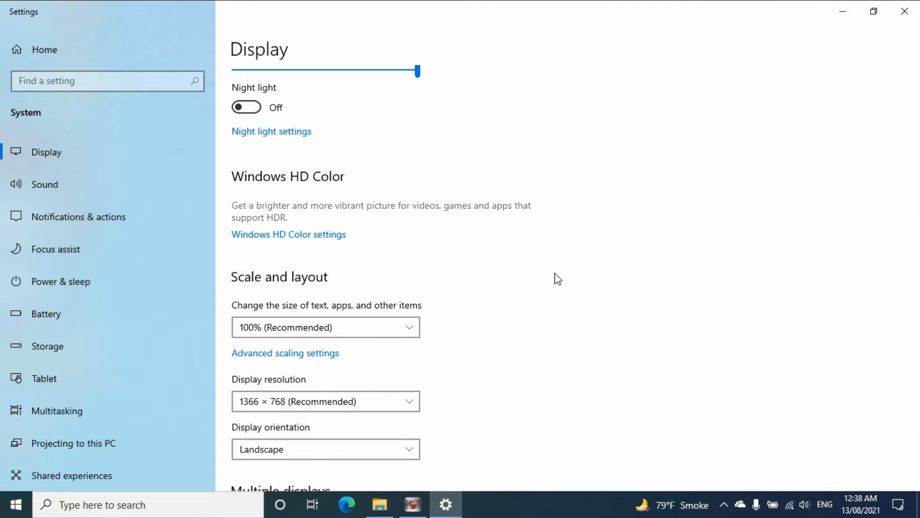
{"action": "mouse_move", "coordinate": [907, 504]}
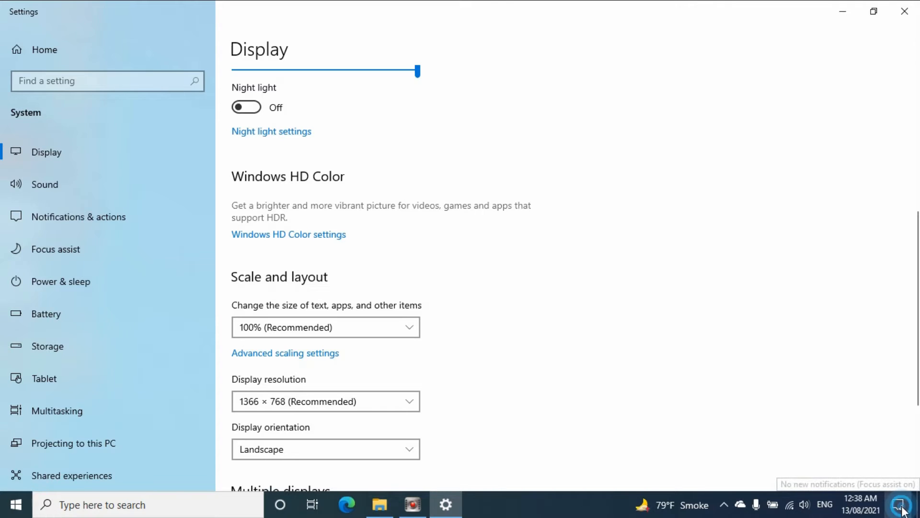
Turn tablet mode on from the Action Center Tablet mode tile
{"action": "left_click", "coordinate": [899, 500]}
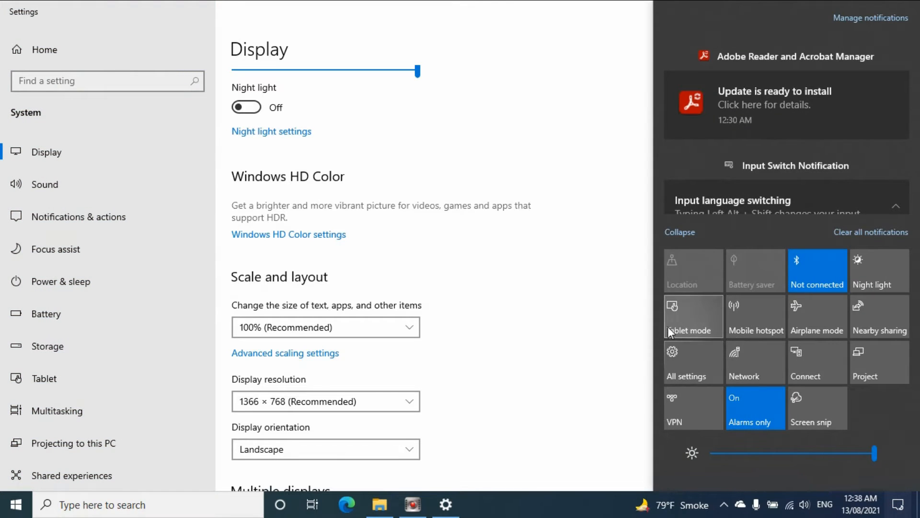
{"action": "left_click", "coordinate": [693, 315]}
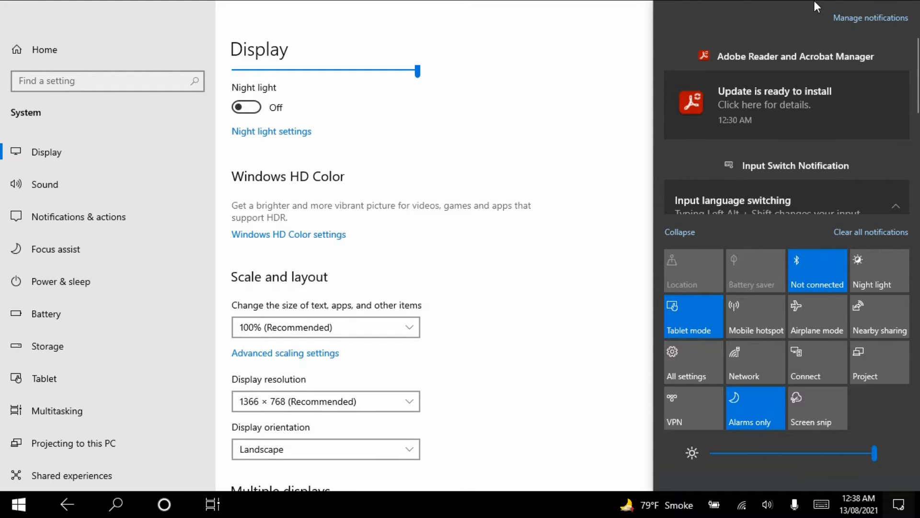
{"action": "left_click", "coordinate": [612, 414]}
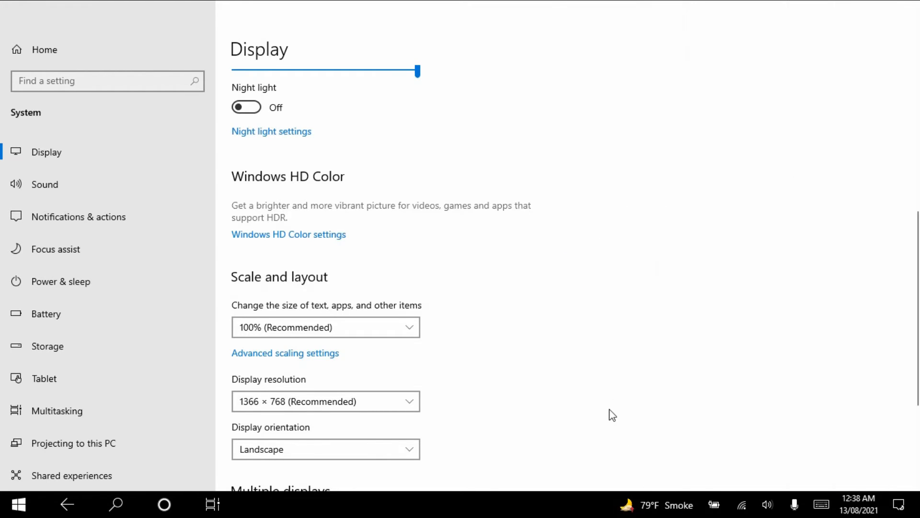
{"action": "mouse_move", "coordinate": [529, 289]}
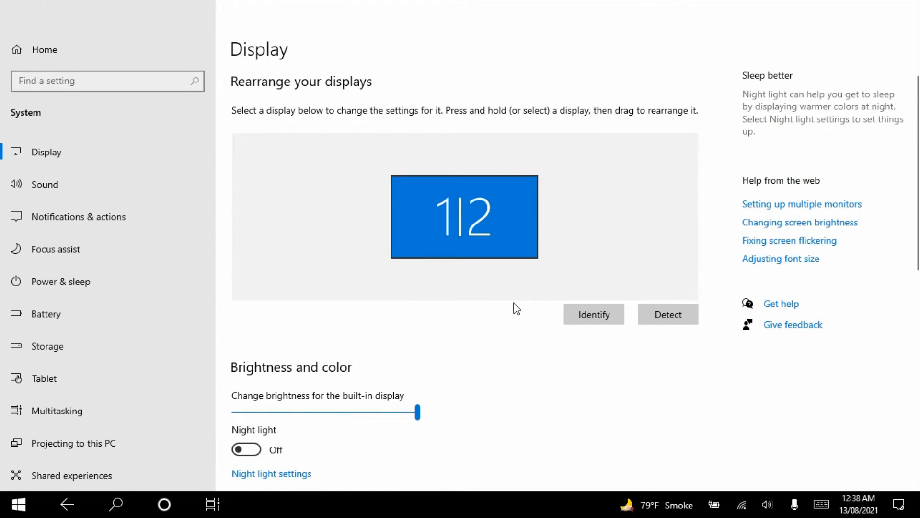
{"action": "mouse_move", "coordinate": [859, 41]}
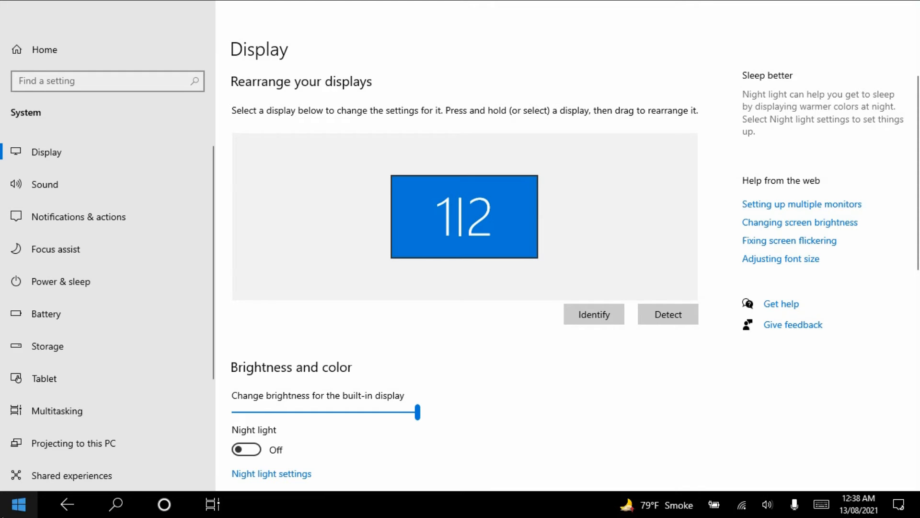
From the Start screen, turn tablet mode back off via the Action Center tile
{"action": "left_click", "coordinate": [19, 500]}
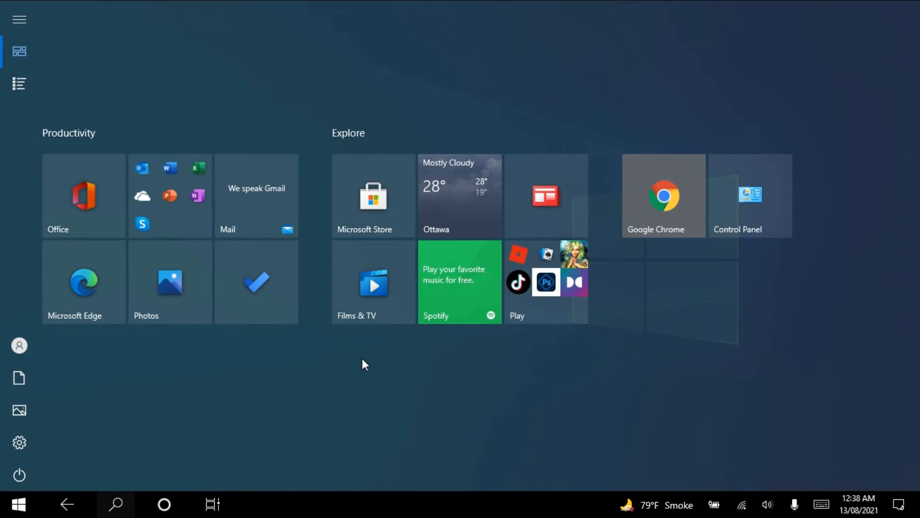
{"action": "mouse_move", "coordinate": [817, 382]}
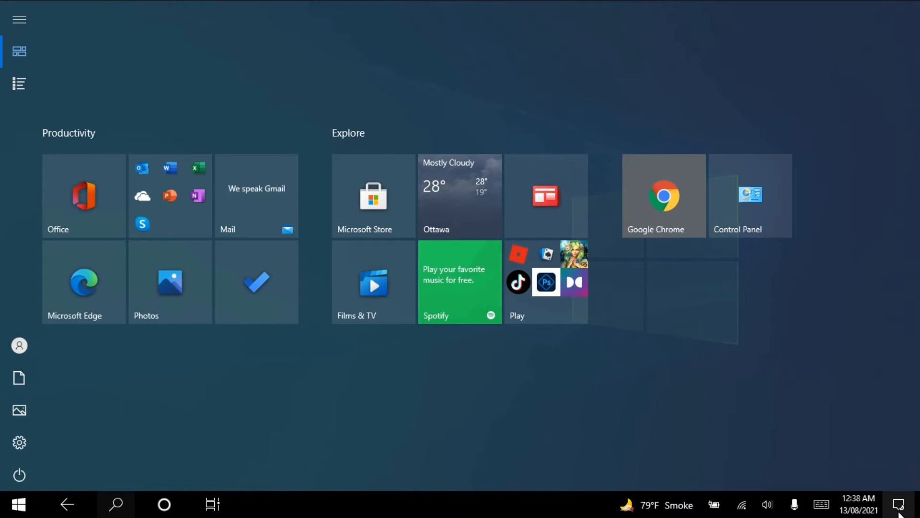
{"action": "left_click", "coordinate": [899, 504]}
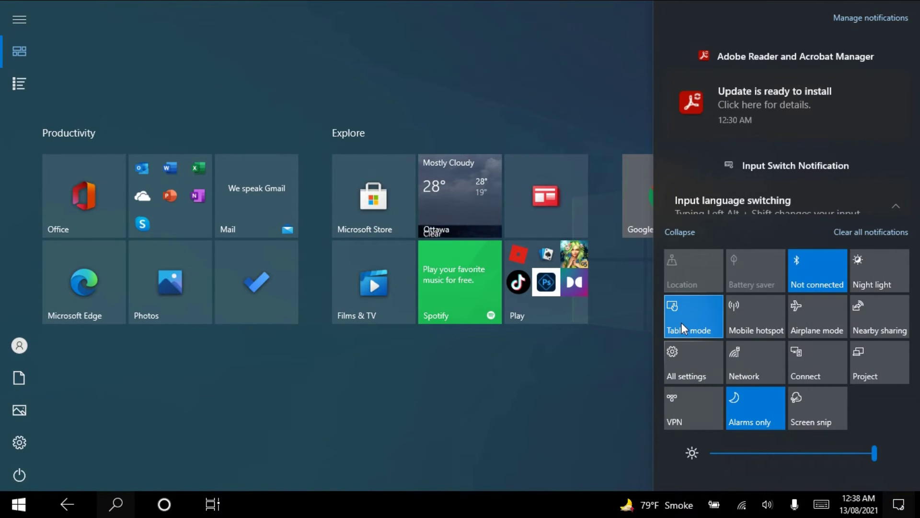
{"action": "left_click", "coordinate": [693, 316]}
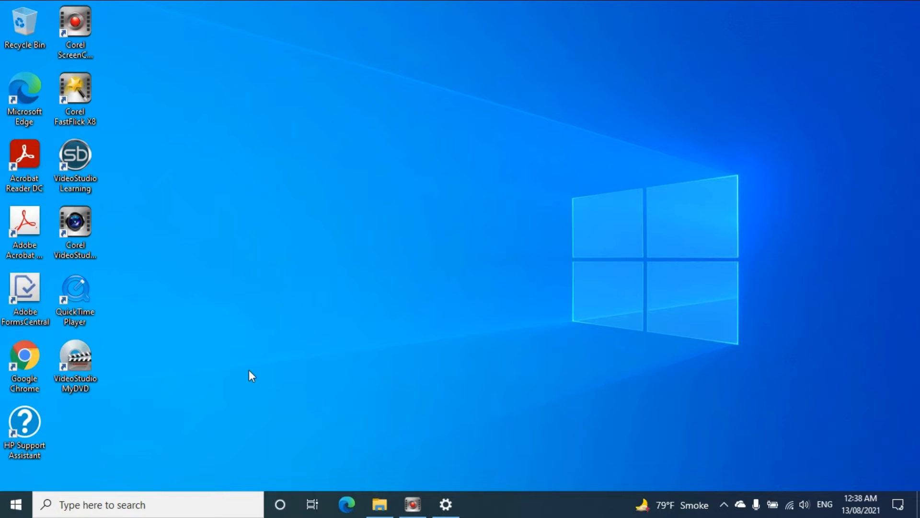
Launch Settings from the Start menu and reach its home page of categories
{"action": "left_click", "coordinate": [17, 502]}
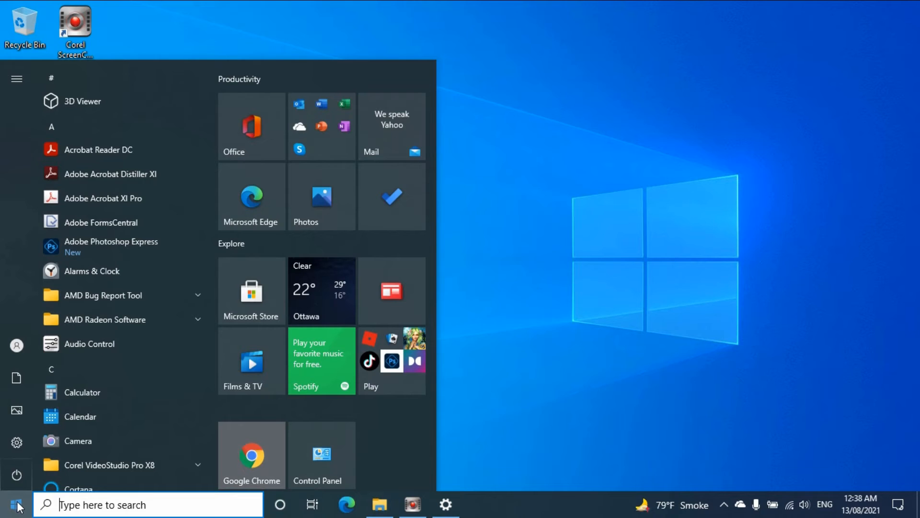
{"action": "left_click", "coordinate": [447, 504]}
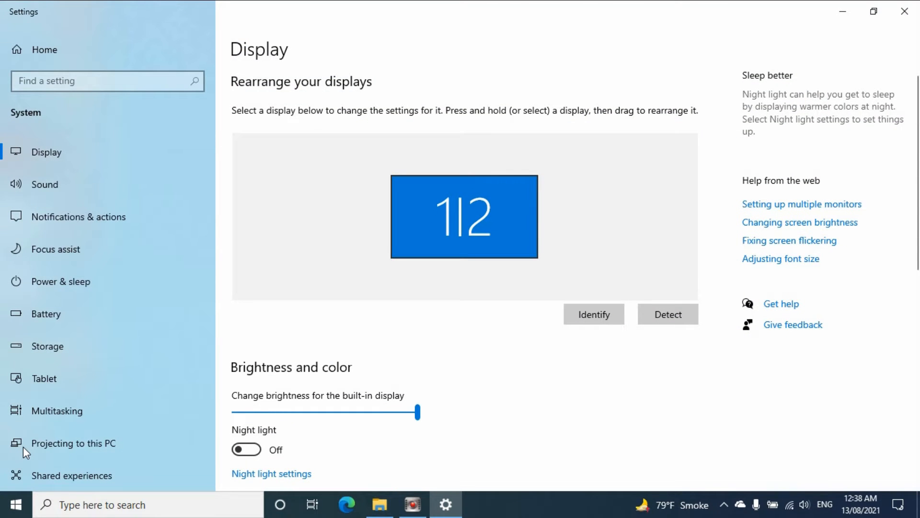
{"action": "scroll", "scroll_direction": "down", "scroll_amount": 3}
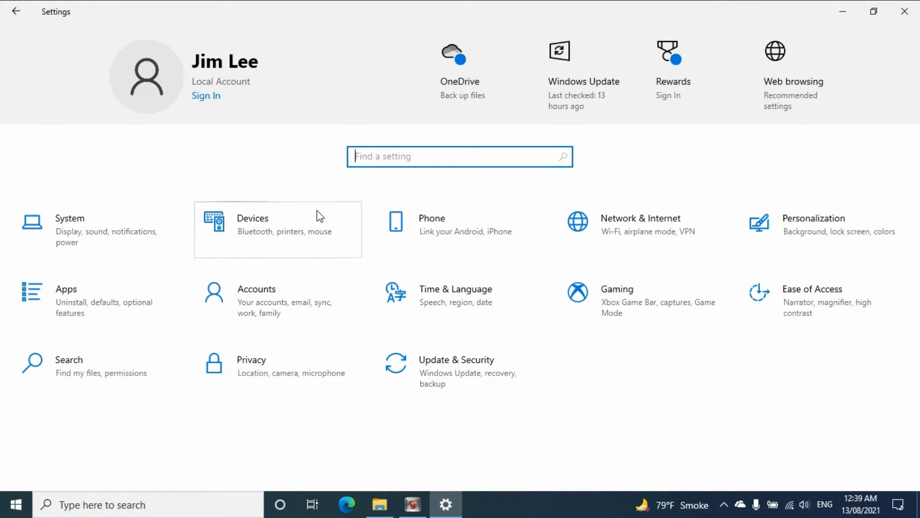
Review Personalization > Start, confirming 'Use Start full screen' is off
{"action": "left_click", "coordinate": [811, 218]}
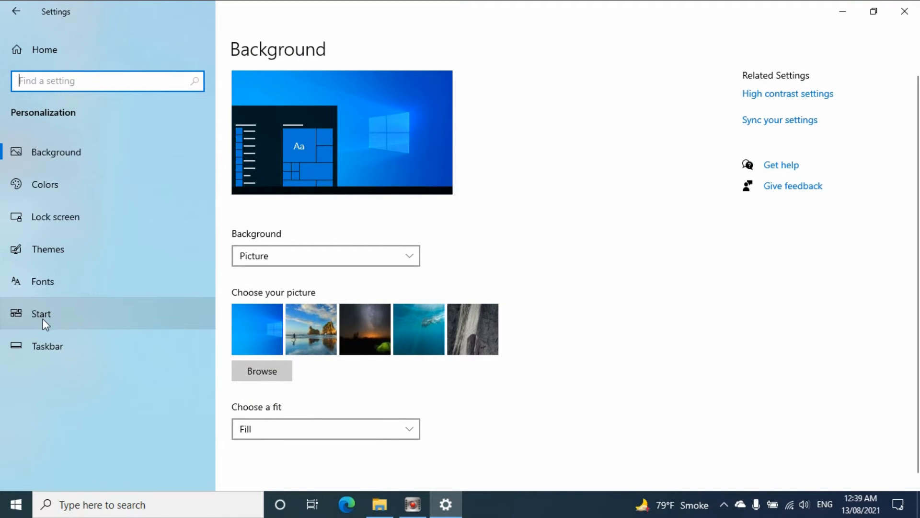
{"action": "left_click", "coordinate": [38, 313]}
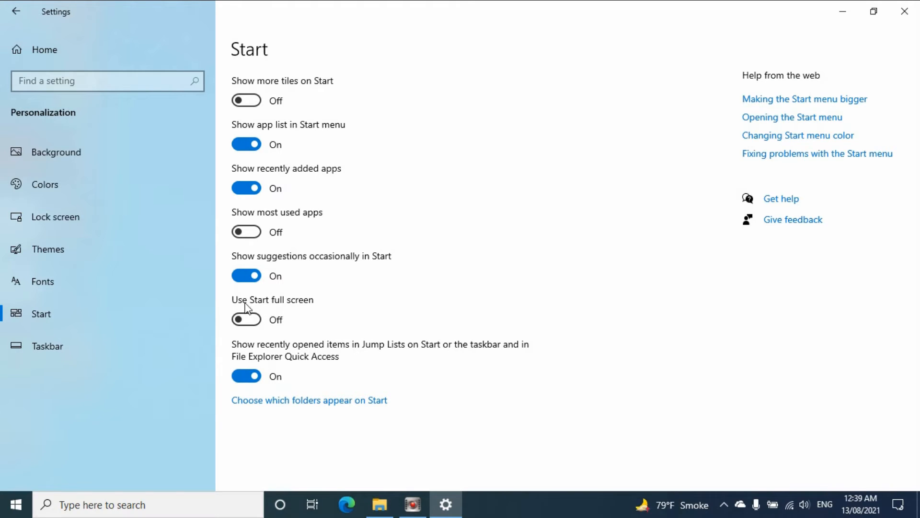
{"action": "mouse_move", "coordinate": [297, 308]}
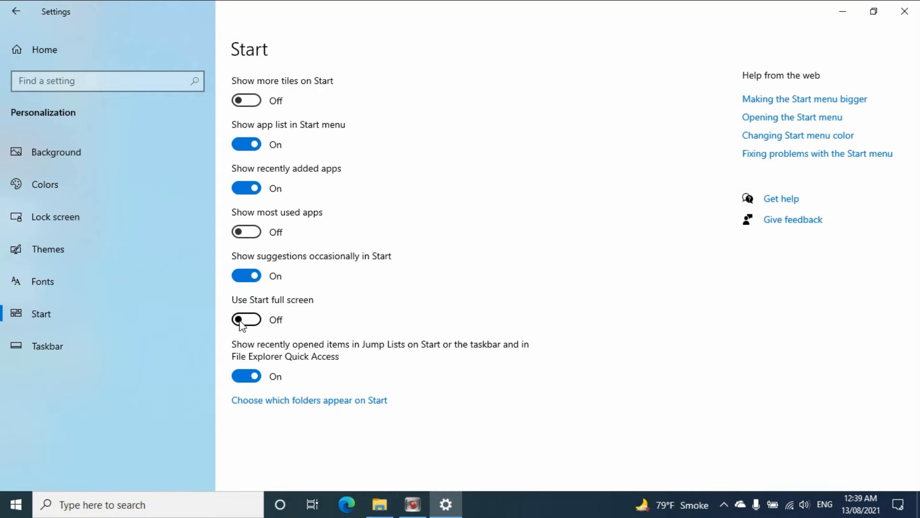
{"action": "mouse_move", "coordinate": [250, 324]}
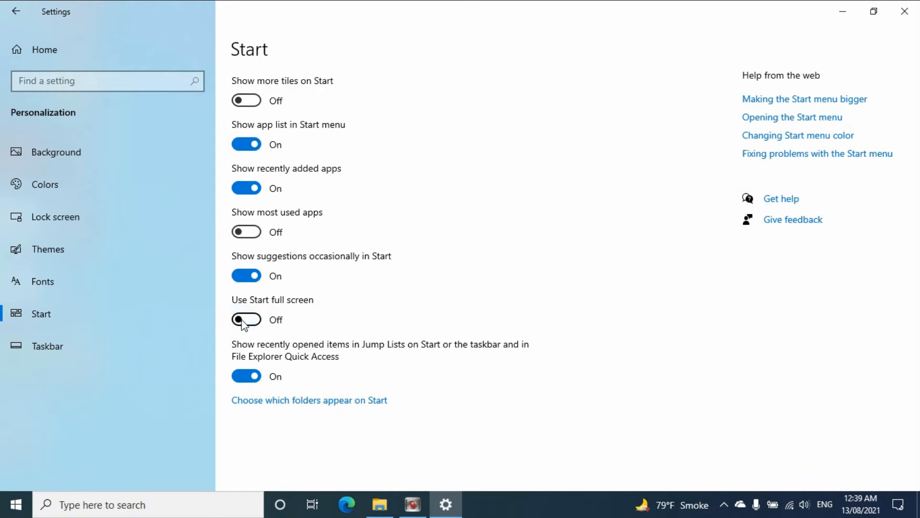
{"action": "mouse_move", "coordinate": [384, 300]}
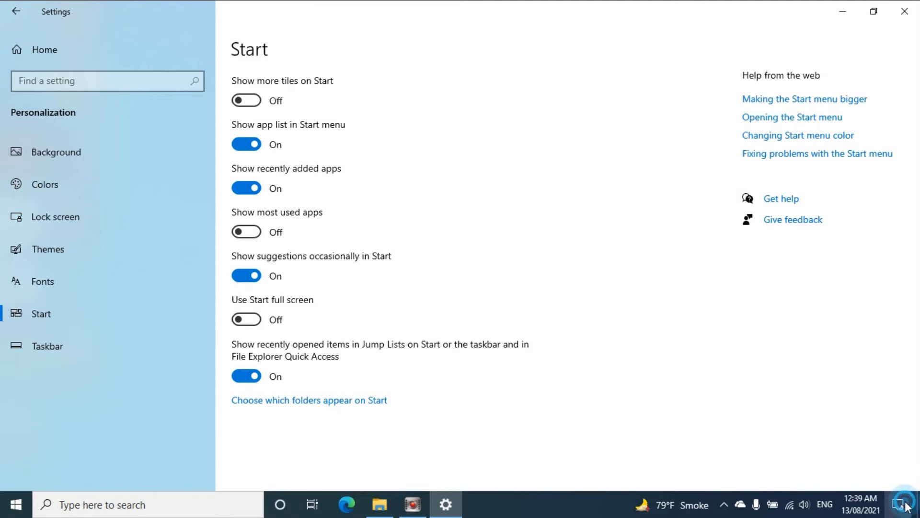
{"action": "left_click", "coordinate": [901, 502]}
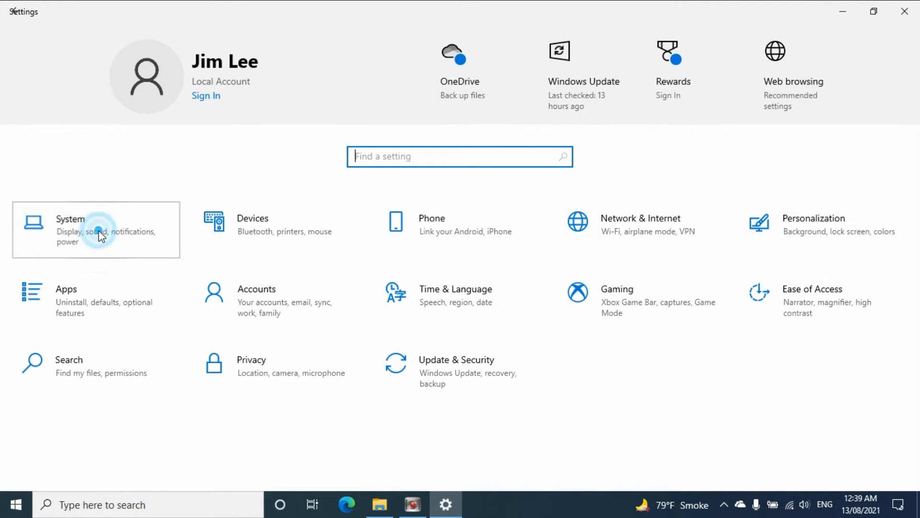
On System > Tablet, set 'When I sign in' to 'Always use tablet mode'
{"action": "left_click", "coordinate": [99, 236]}
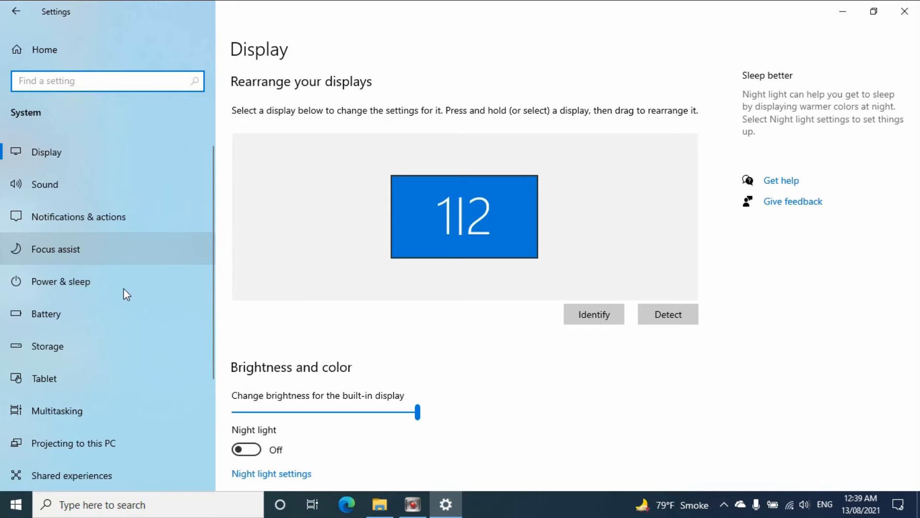
{"action": "left_click", "coordinate": [48, 378]}
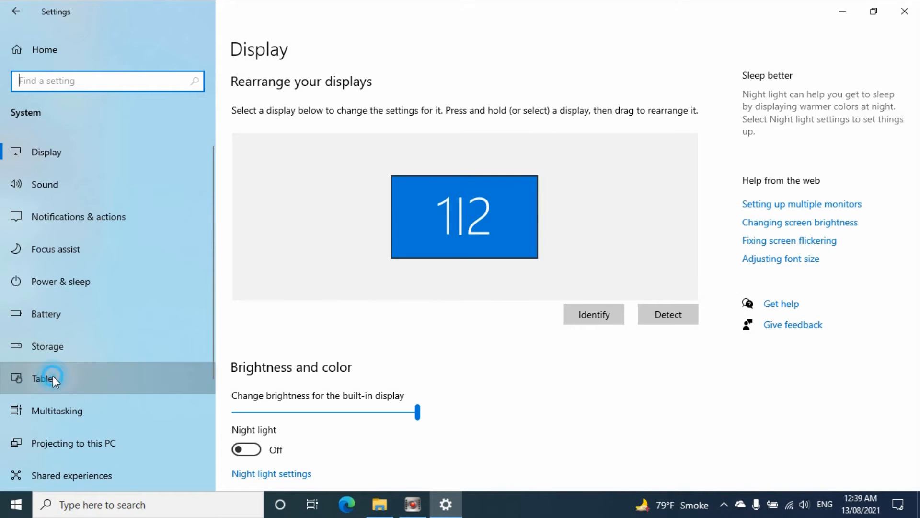
{"action": "left_click", "coordinate": [46, 379]}
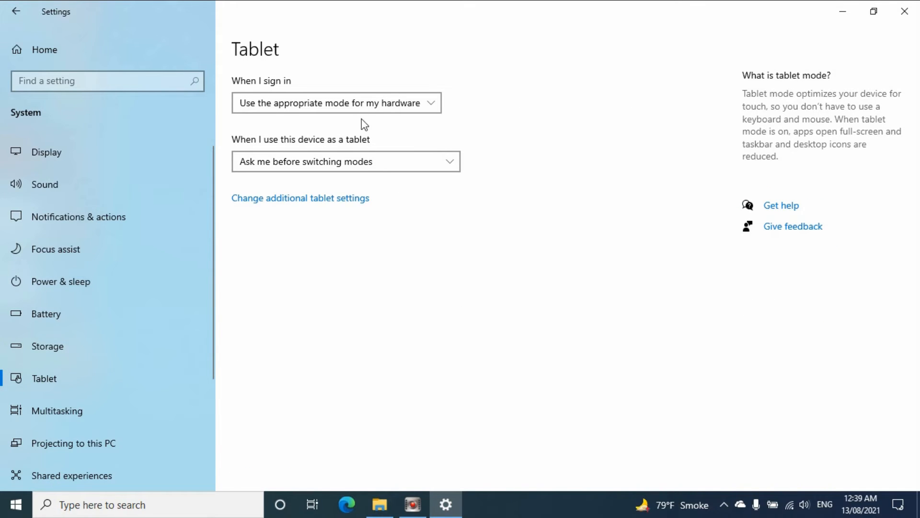
{"action": "mouse_move", "coordinate": [286, 93]}
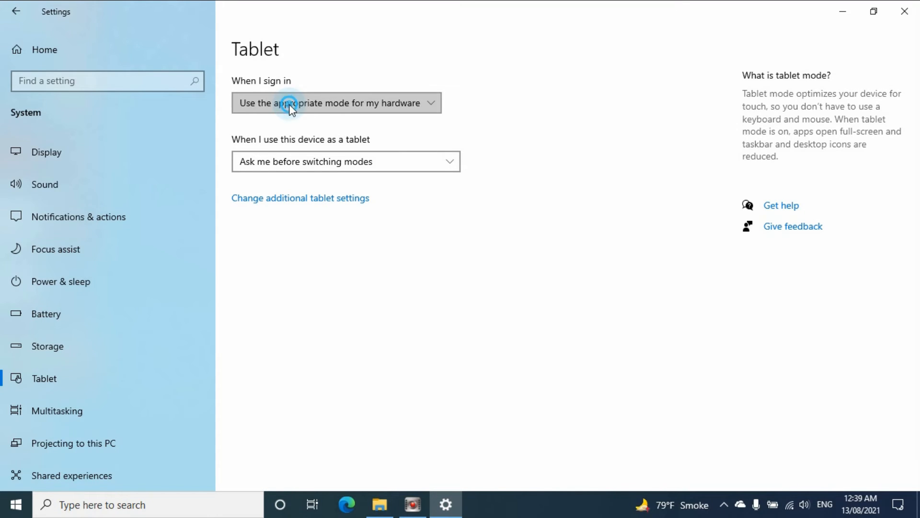
{"action": "left_click", "coordinate": [337, 103]}
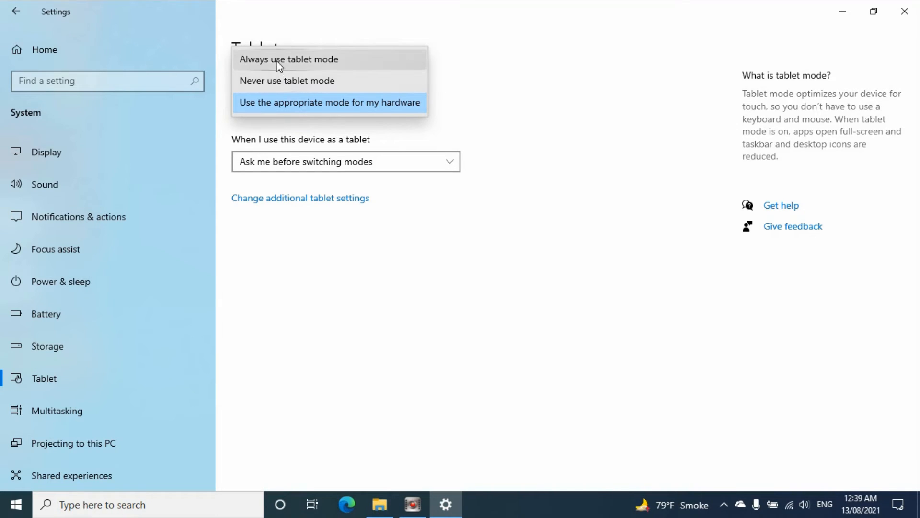
{"action": "mouse_move", "coordinate": [313, 66]}
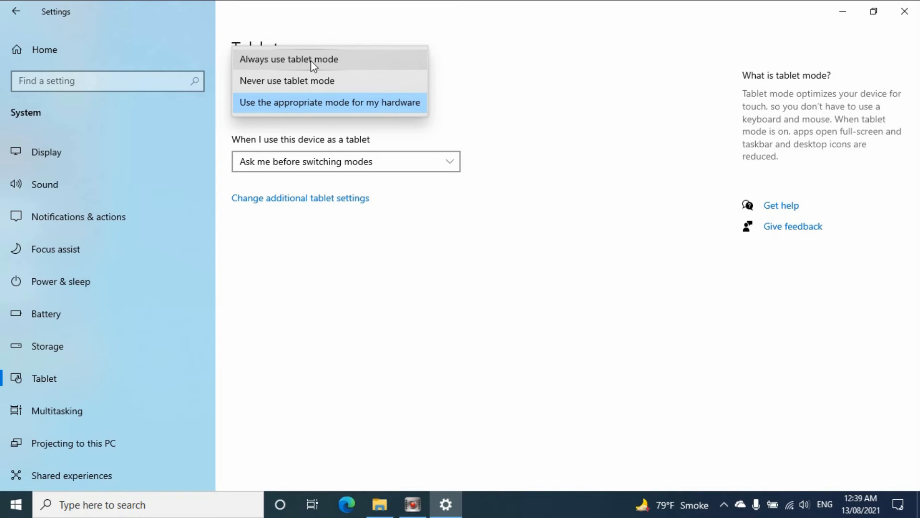
{"action": "left_click", "coordinate": [286, 60]}
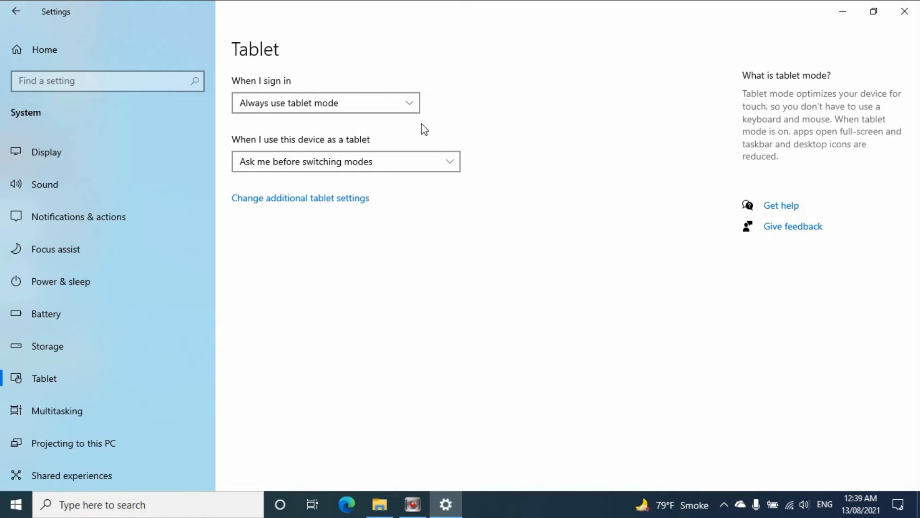
{"action": "mouse_move", "coordinate": [893, 14]}
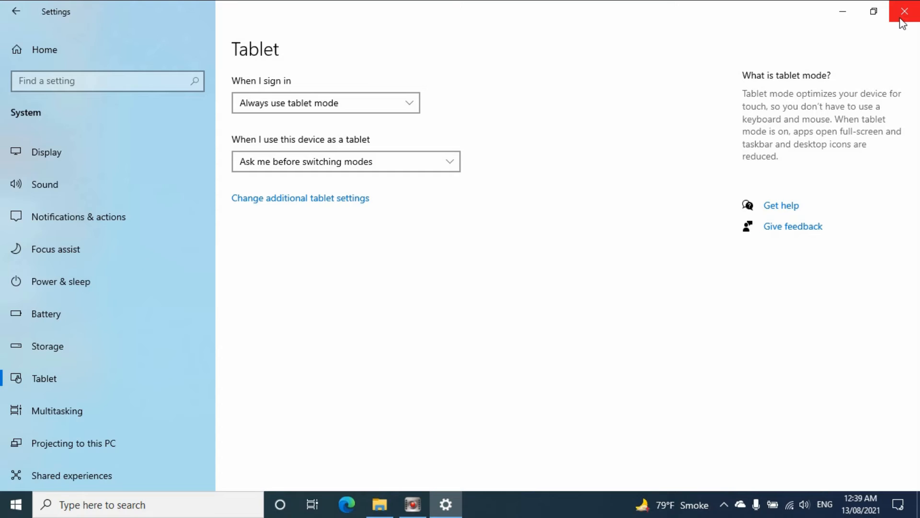
{"action": "mouse_move", "coordinate": [904, 14]}
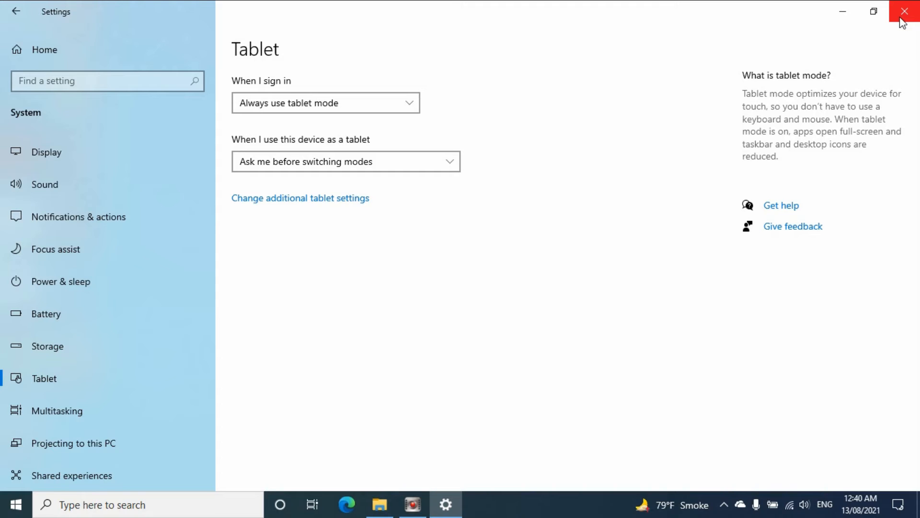
Close Settings and search the taskbar for 'reg' to find Registry Editor
{"action": "left_click", "coordinate": [904, 10]}
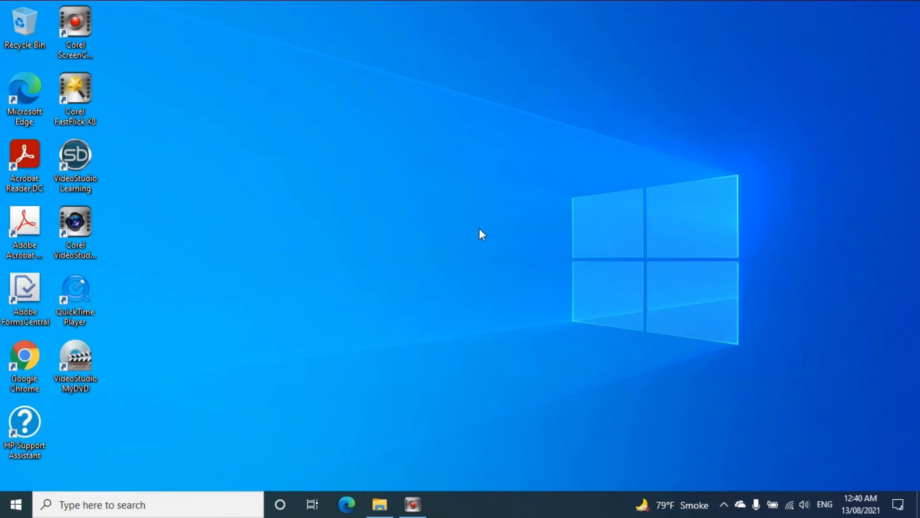
{"action": "mouse_move", "coordinate": [368, 265]}
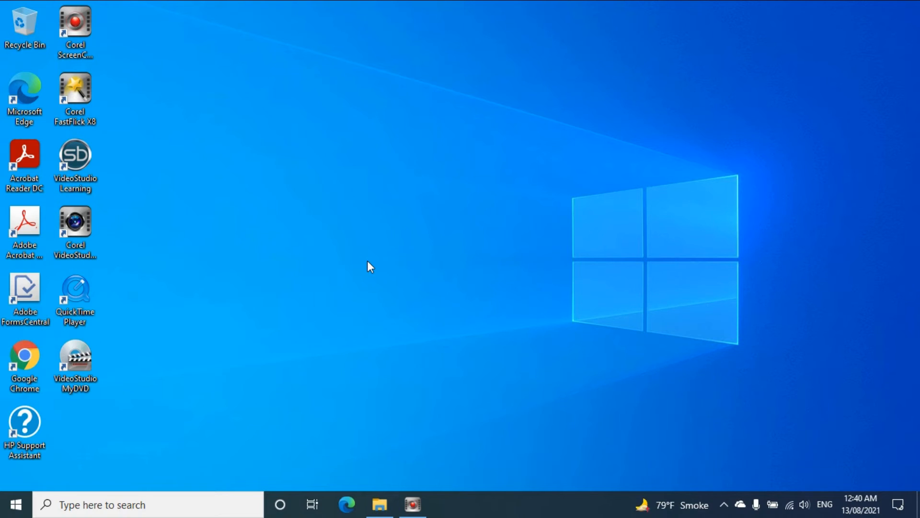
{"action": "left_click", "coordinate": [120, 504]}
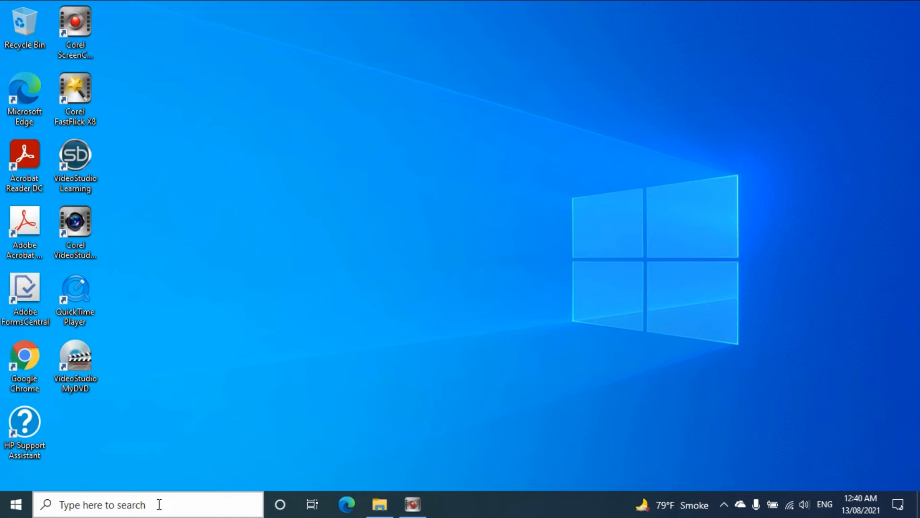
{"action": "left_click", "coordinate": [110, 504]}
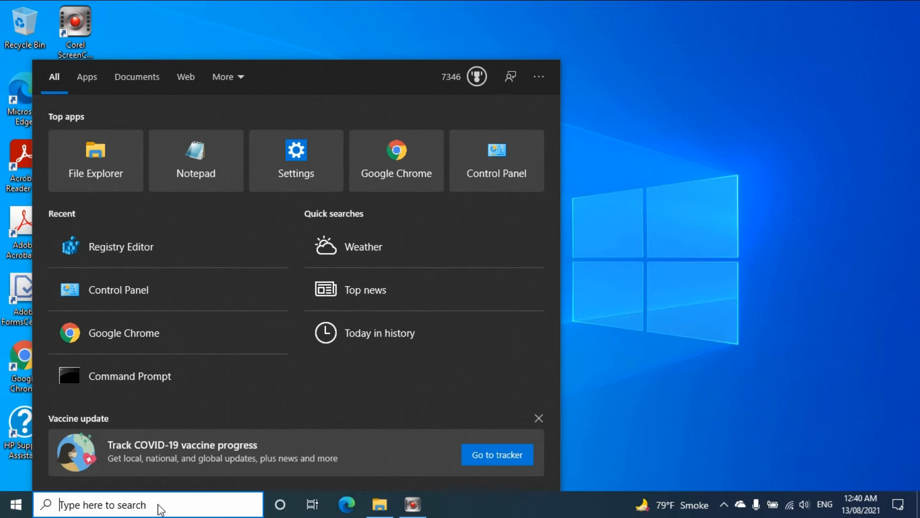
{"action": "type", "text": "re"}
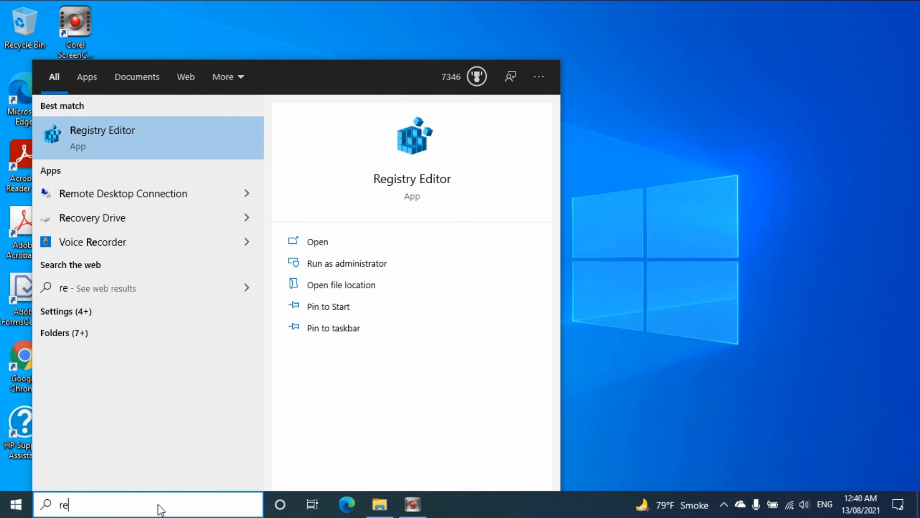
{"action": "type", "text": "gedit"}
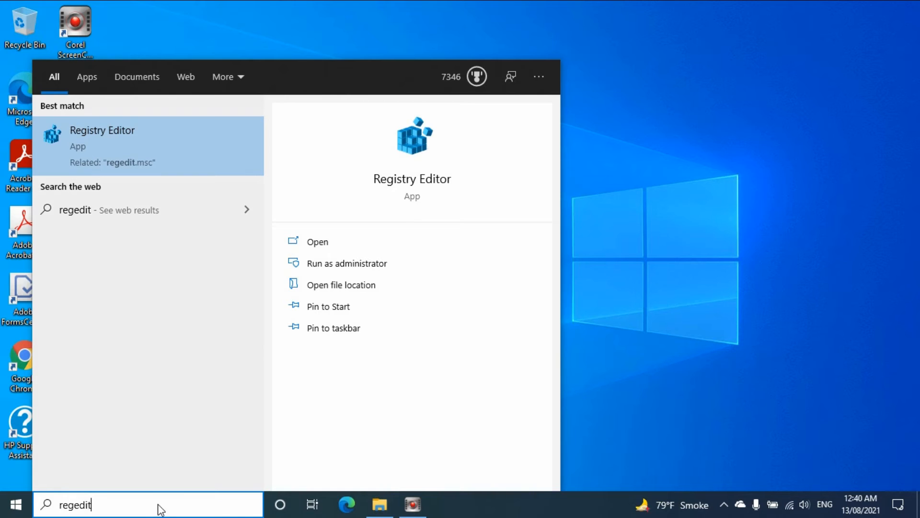
{"action": "mouse_move", "coordinate": [134, 146]}
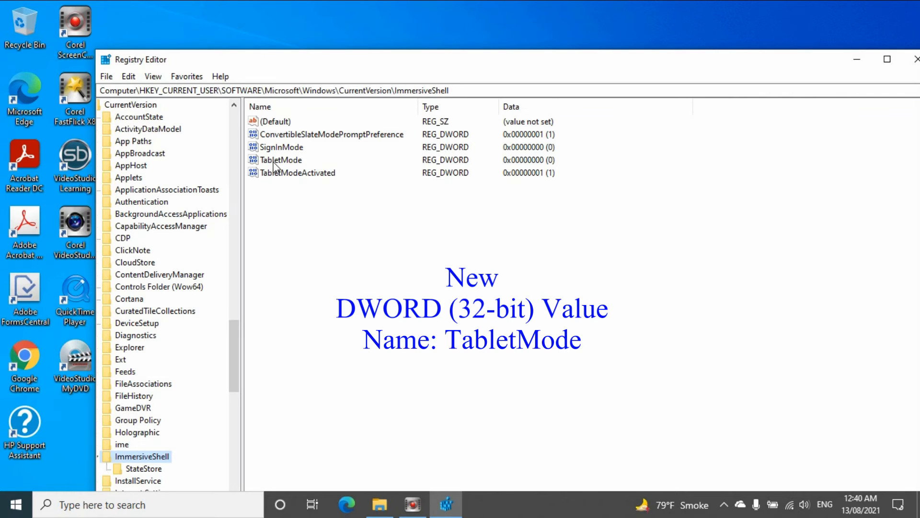
Create a New > DWORD (32-bit) Value in the ImmersiveShell key beside TabletMode
{"action": "left_click", "coordinate": [282, 159]}
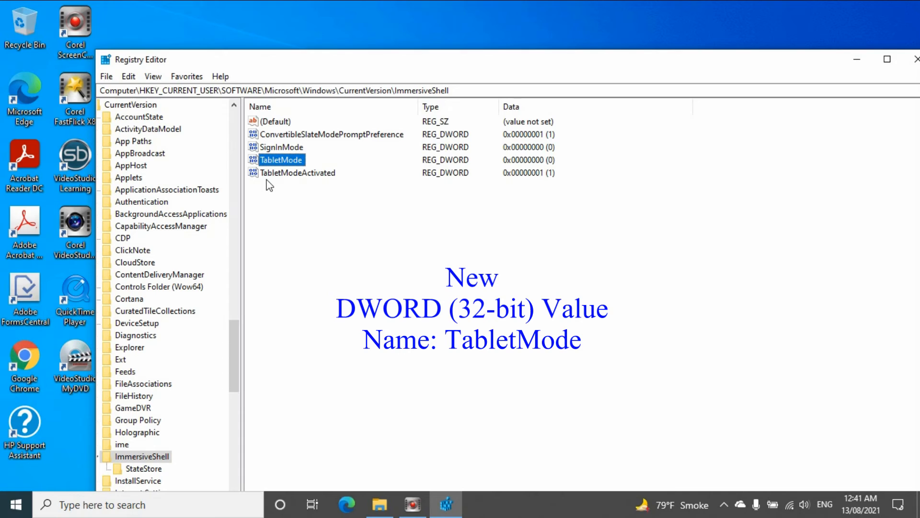
{"action": "mouse_move", "coordinate": [334, 178]}
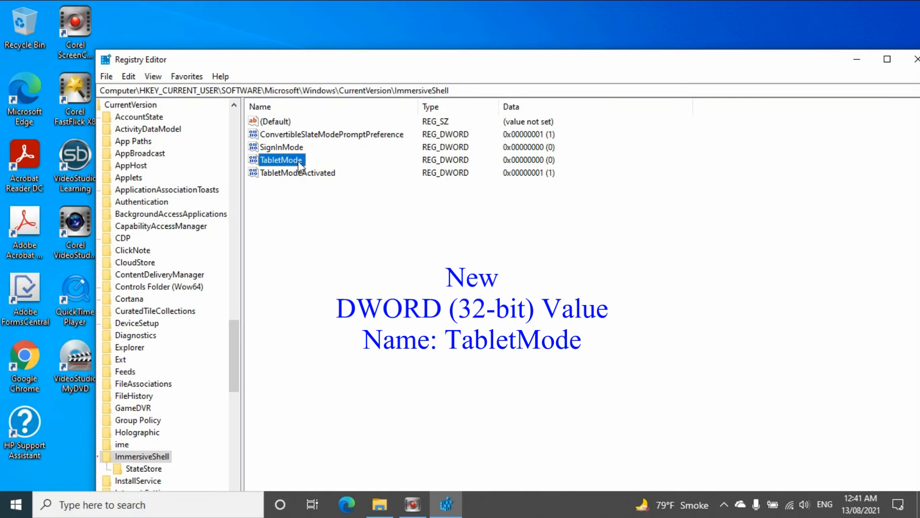
{"action": "left_click", "coordinate": [306, 217]}
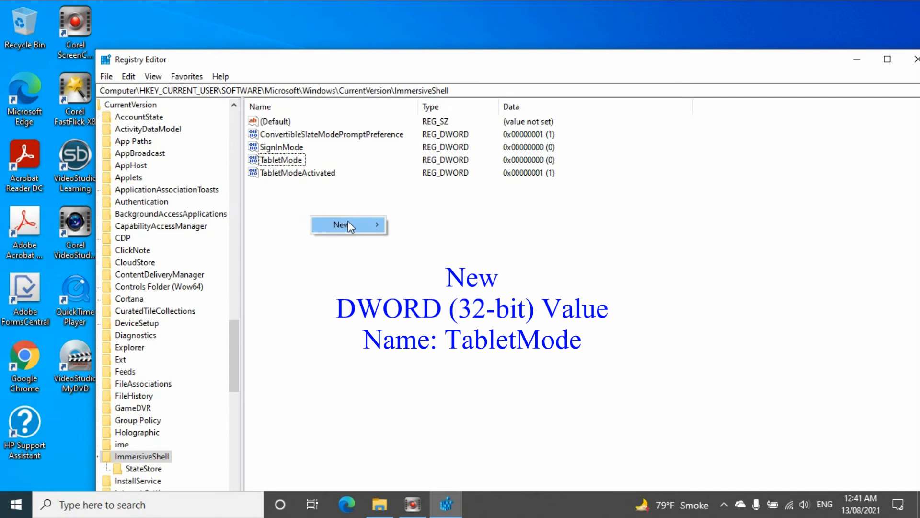
{"action": "left_click", "coordinate": [342, 224]}
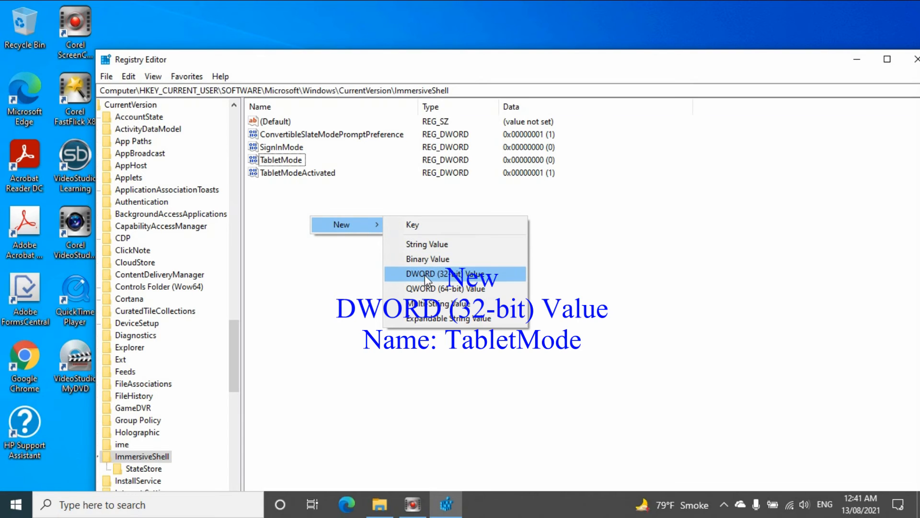
{"action": "mouse_move", "coordinate": [429, 280]}
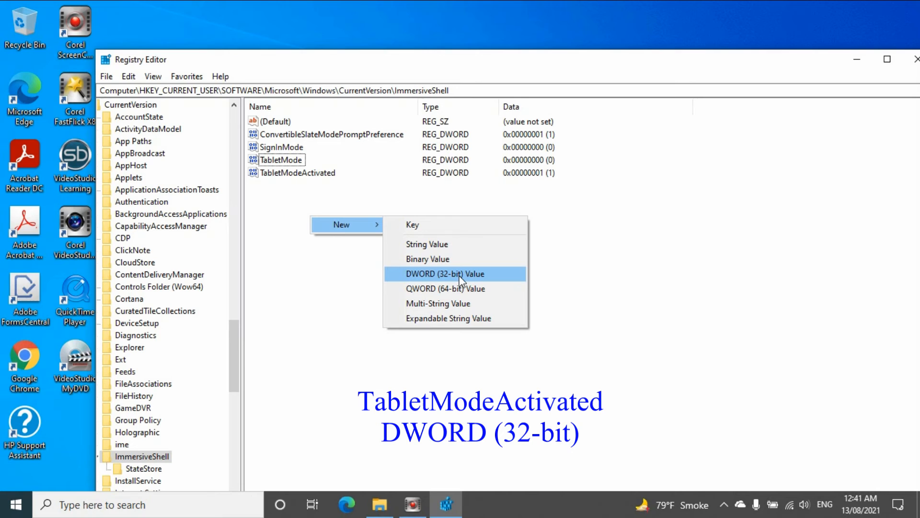
{"action": "mouse_move", "coordinate": [491, 276]}
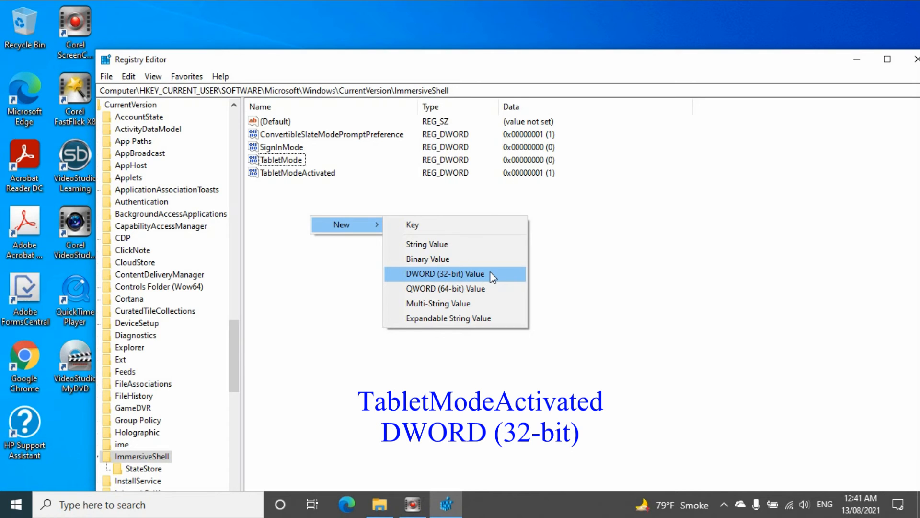
{"action": "left_click", "coordinate": [445, 274]}
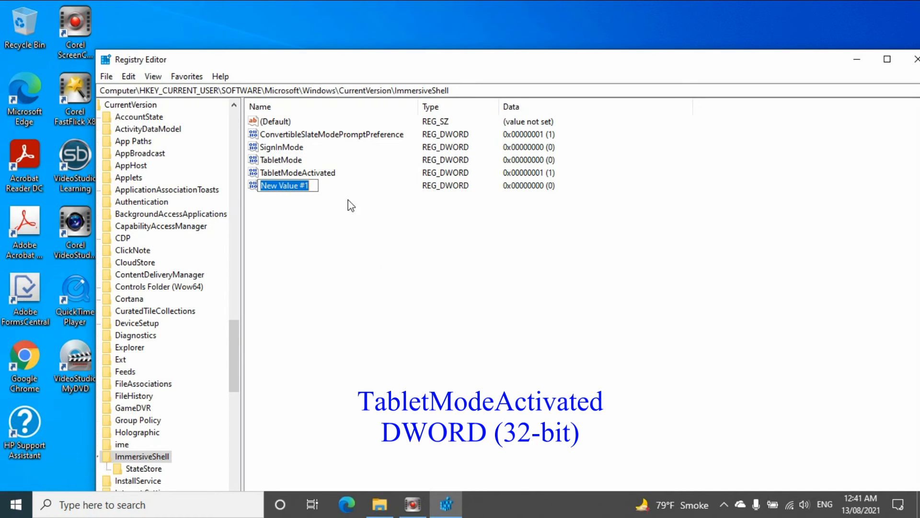
{"action": "mouse_move", "coordinate": [270, 170]}
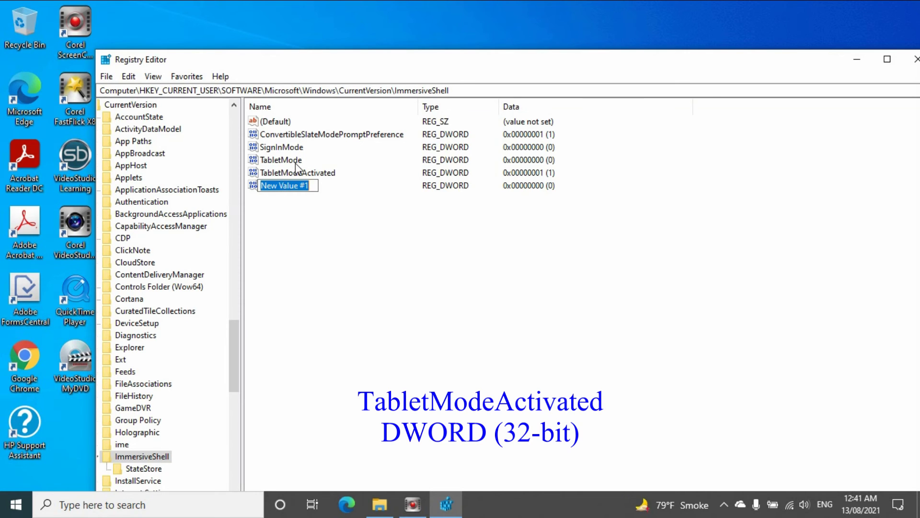
Change the TabletMode DWORD's value data from 0 to 1
{"action": "double_click", "coordinate": [282, 159]}
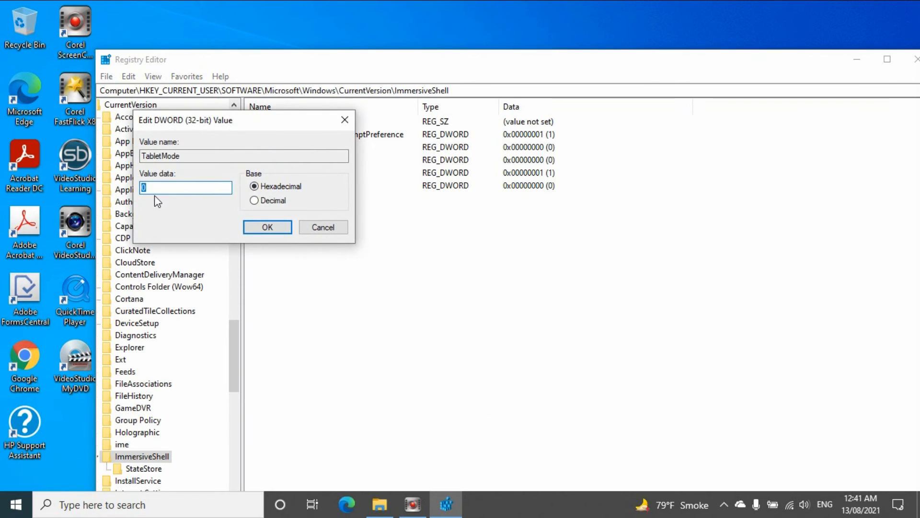
{"action": "left_click", "coordinate": [185, 188]}
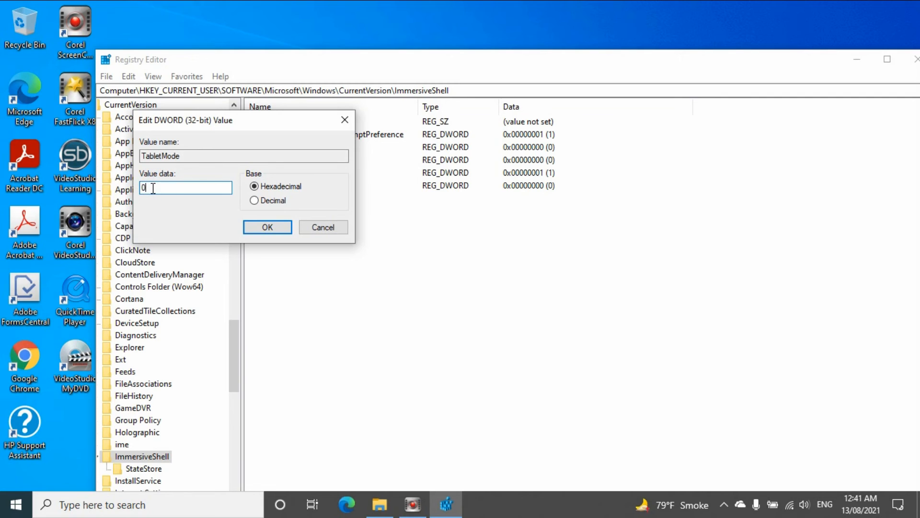
{"action": "double_click", "coordinate": [146, 187]}
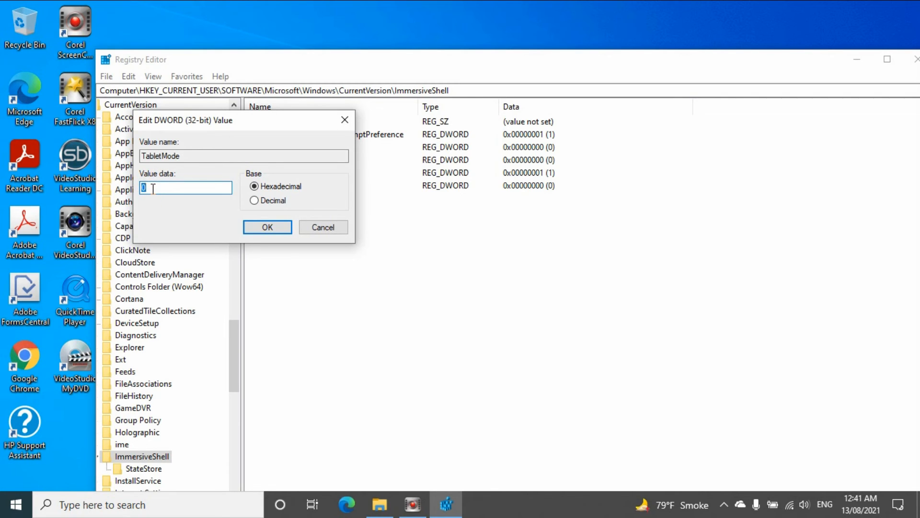
{"action": "type", "text": "1"}
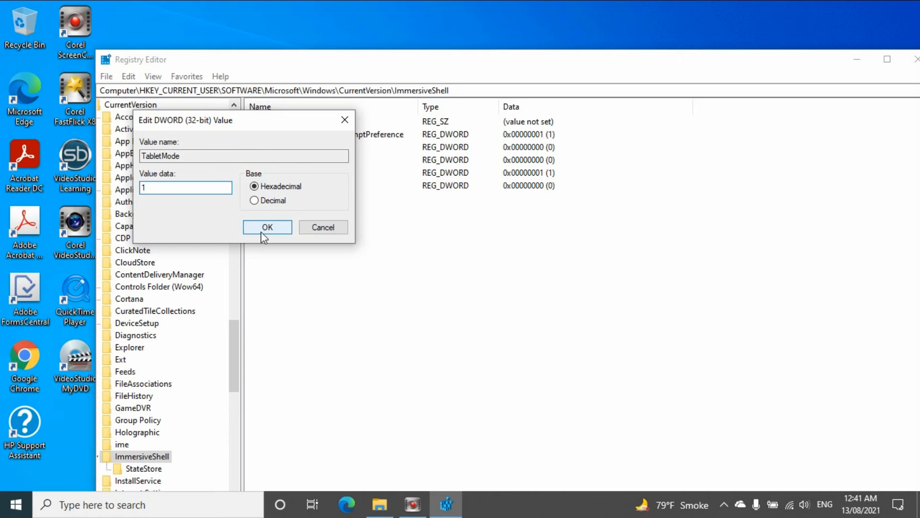
{"action": "left_click", "coordinate": [266, 227]}
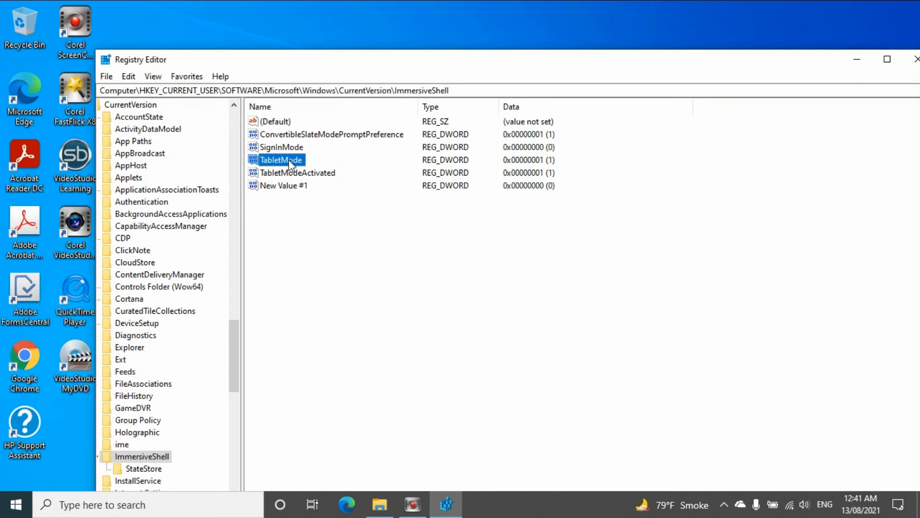
{"action": "mouse_move", "coordinate": [282, 171]}
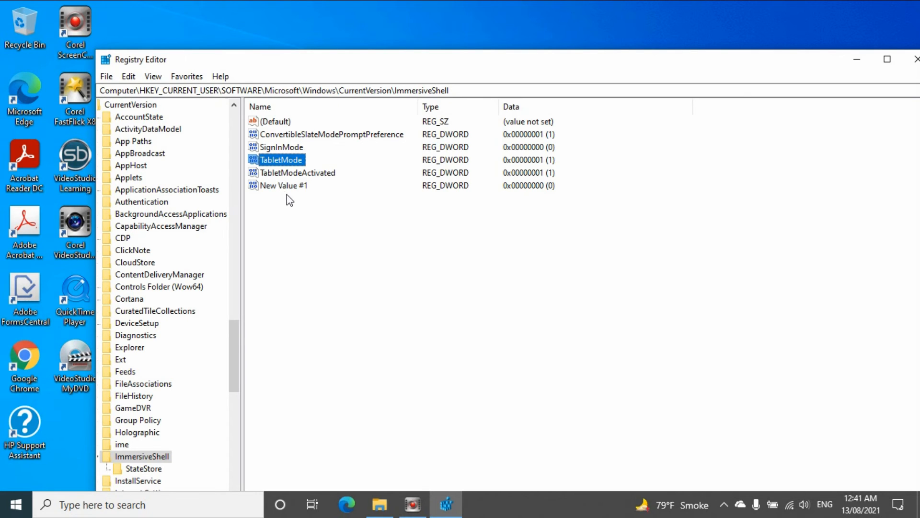
Verify TabletModeActivated already holds data 1 and confirm it unchanged
{"action": "double_click", "coordinate": [297, 173]}
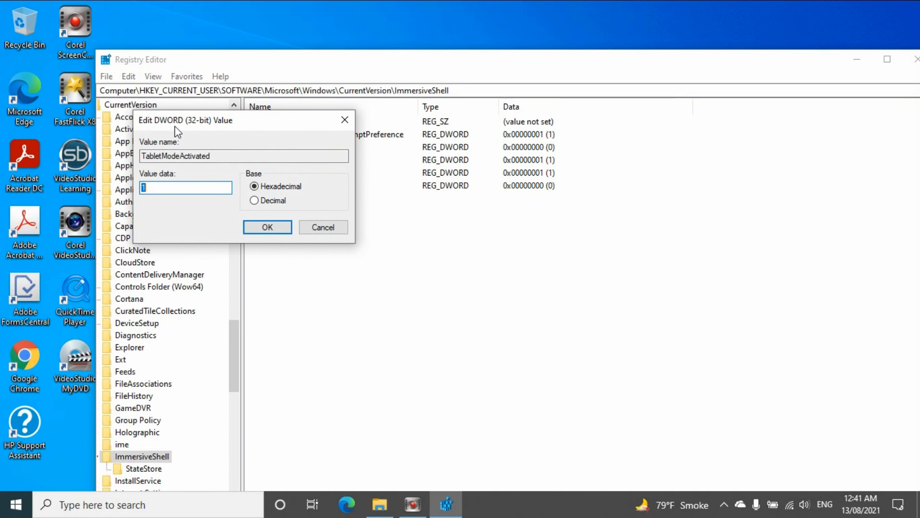
{"action": "mouse_move", "coordinate": [210, 131]}
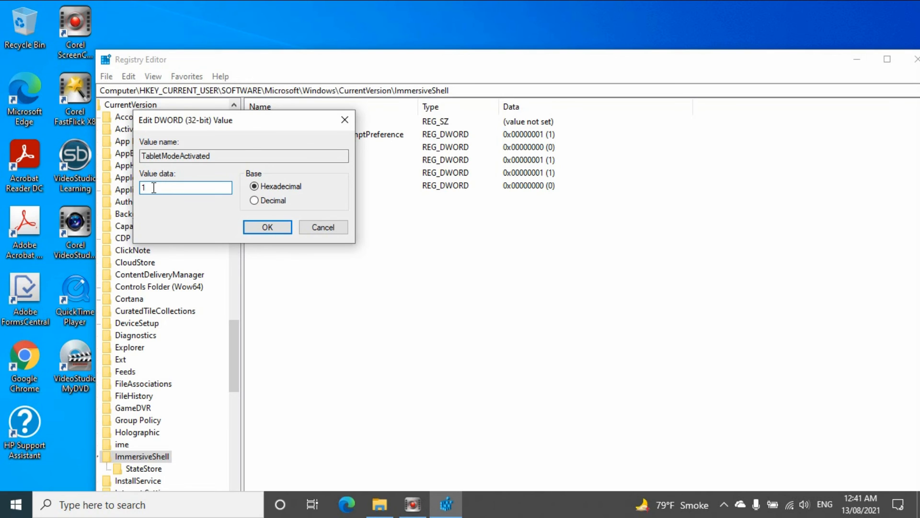
{"action": "left_click", "coordinate": [268, 227]}
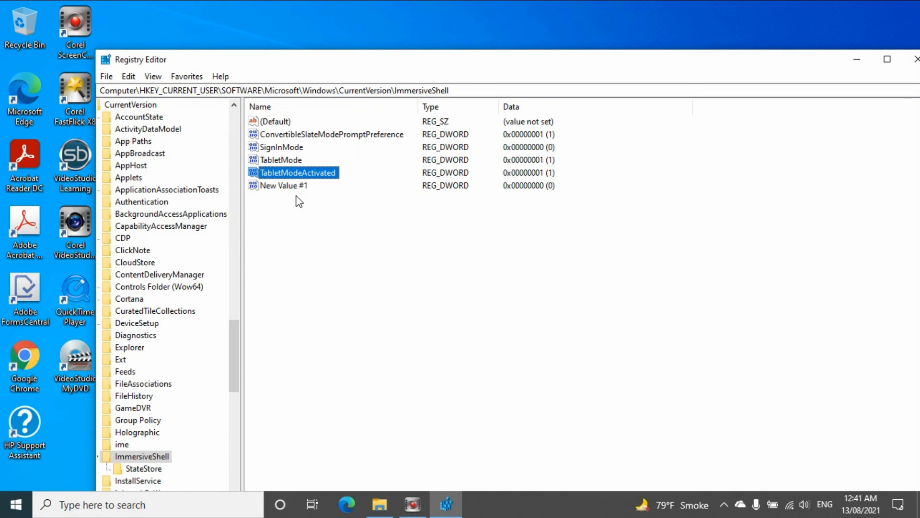
Delete New Value #1 from the ImmersiveShell key and bring up the Start menu
{"action": "right_click", "coordinate": [284, 185]}
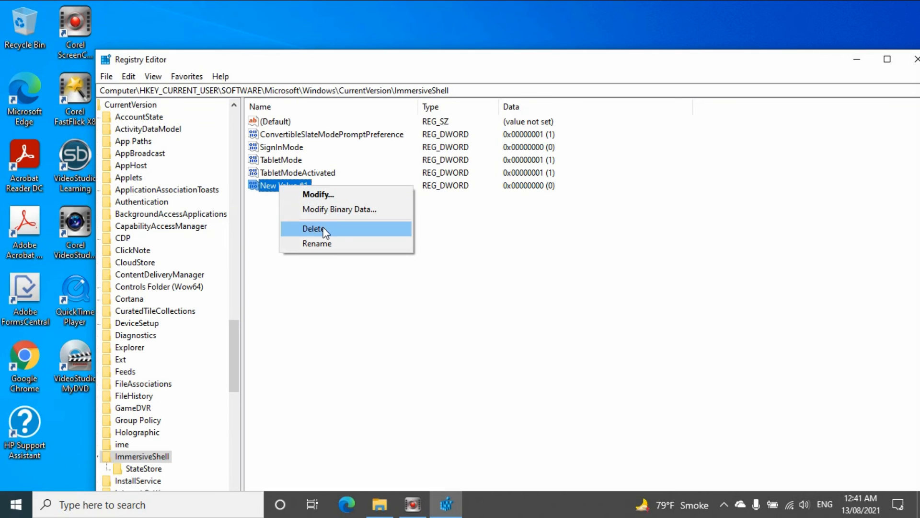
{"action": "left_click", "coordinate": [312, 228]}
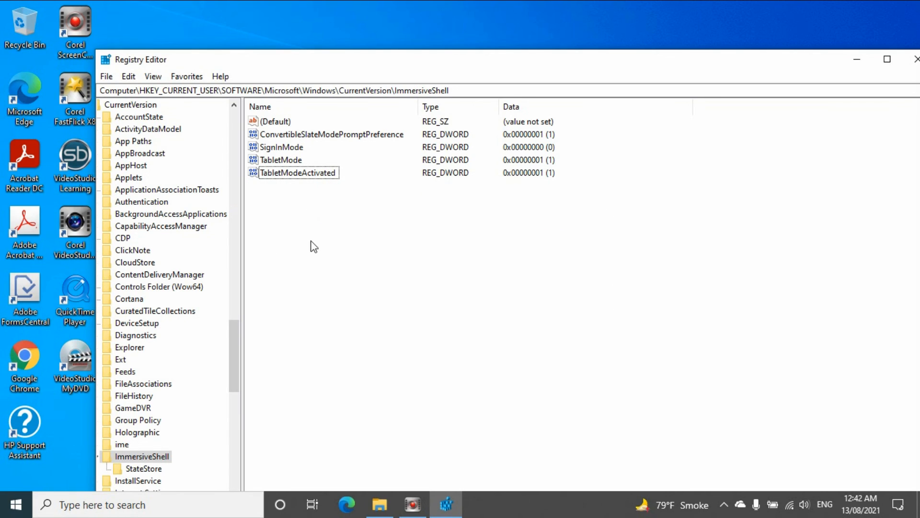
{"action": "mouse_move", "coordinate": [342, 242]}
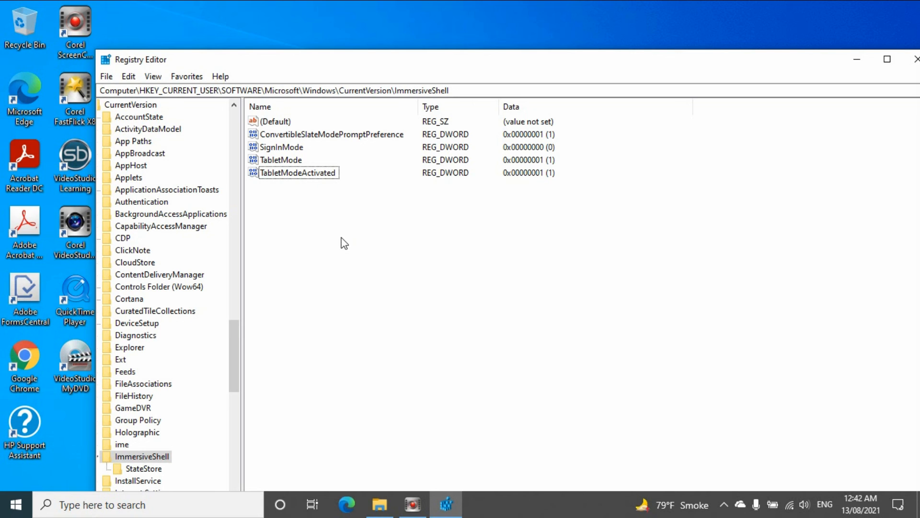
{"action": "left_click", "coordinate": [15, 503]}
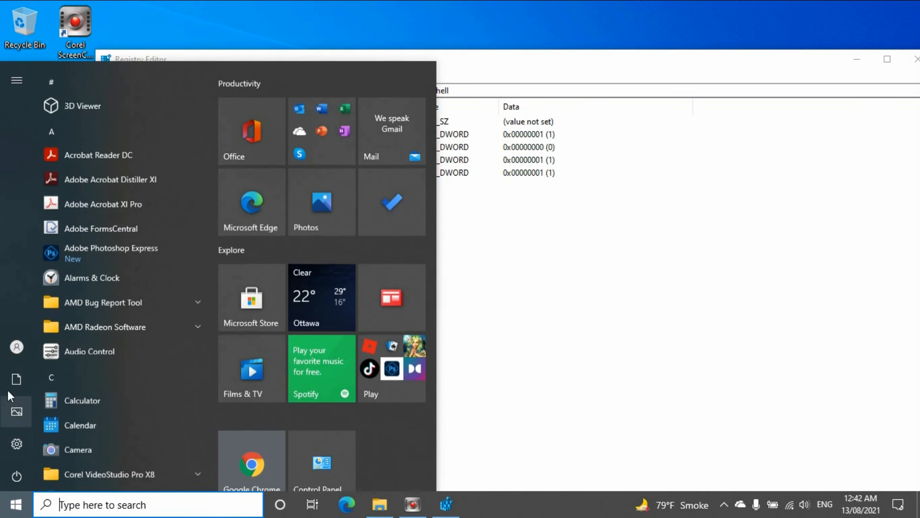